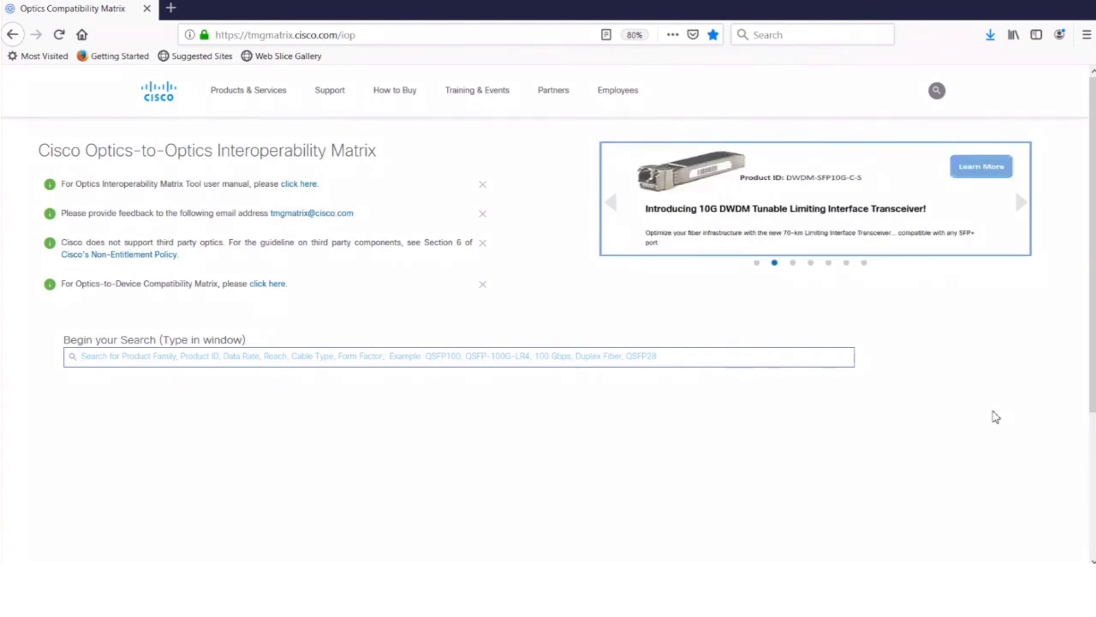
pyautogui.moveTo(81, 389)
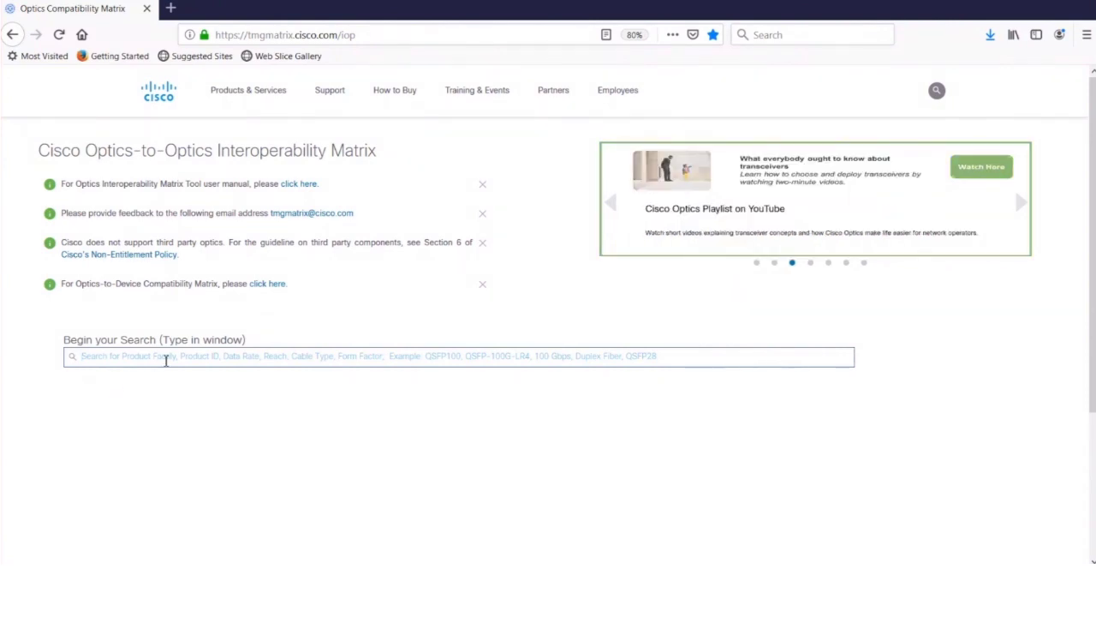
# Step: Enter 'qsfp' in the search box to list form factor, product ID and family suggestions
pyautogui.write('qsfp')
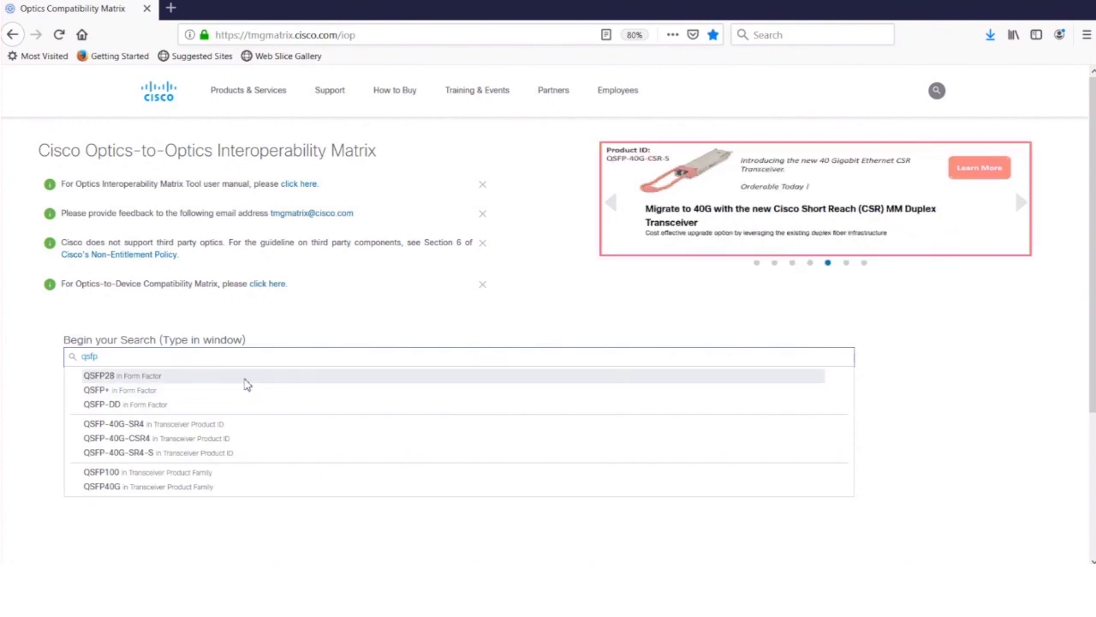
pyautogui.moveTo(251, 386)
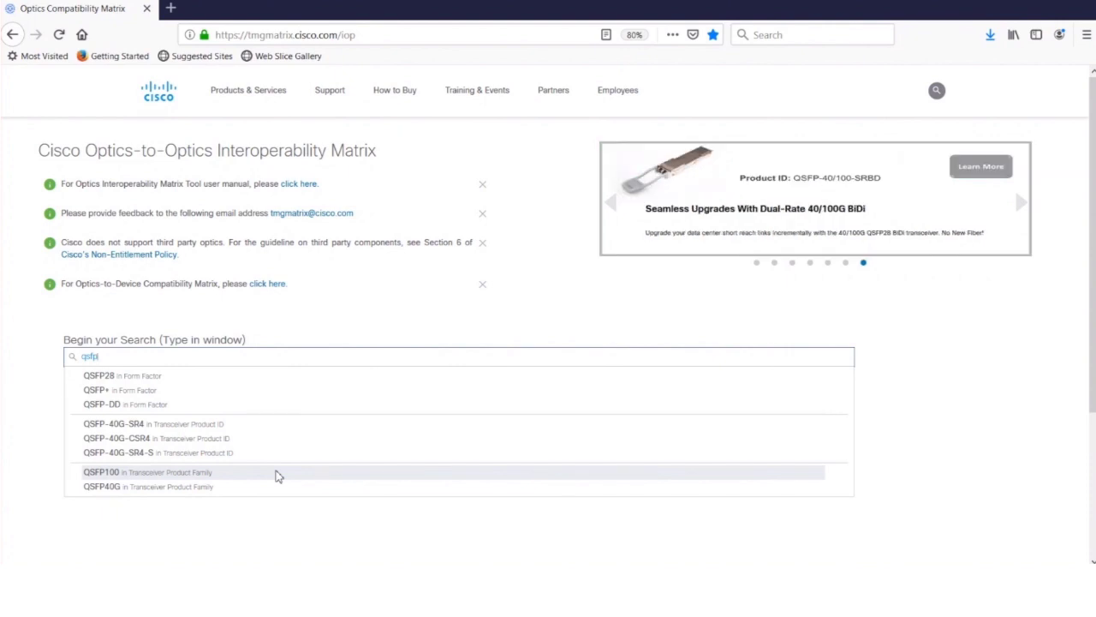
pyautogui.press('Backspace')
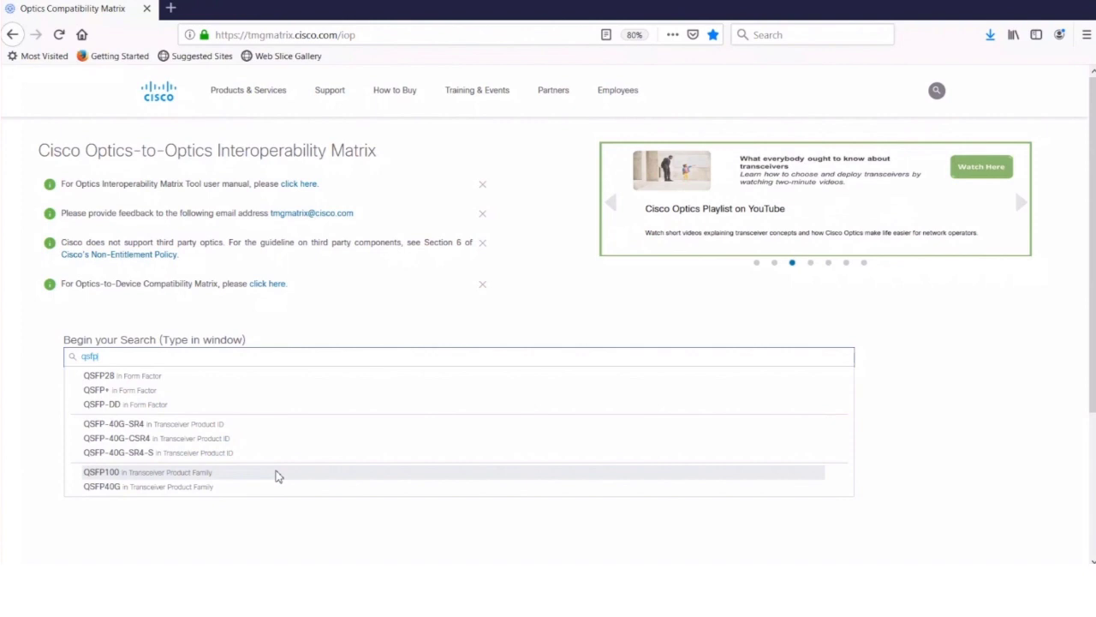
# Step: Load the QSFP100 product family results, scroll the table, and start adding the 100m reach filter
pyautogui.click(147, 472)
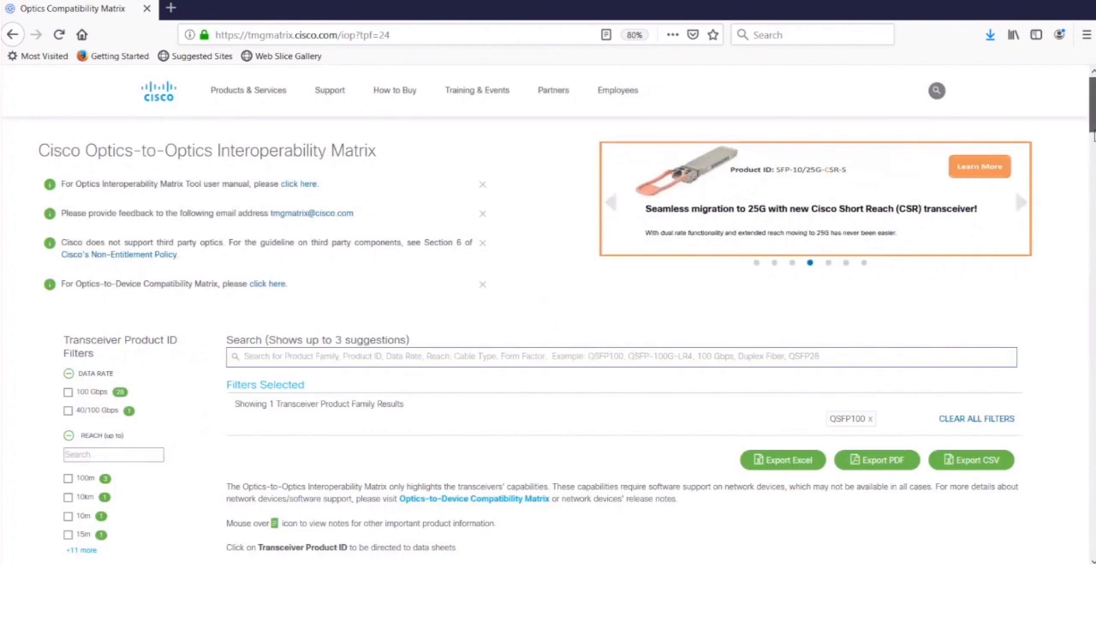
pyautogui.scroll(-3)
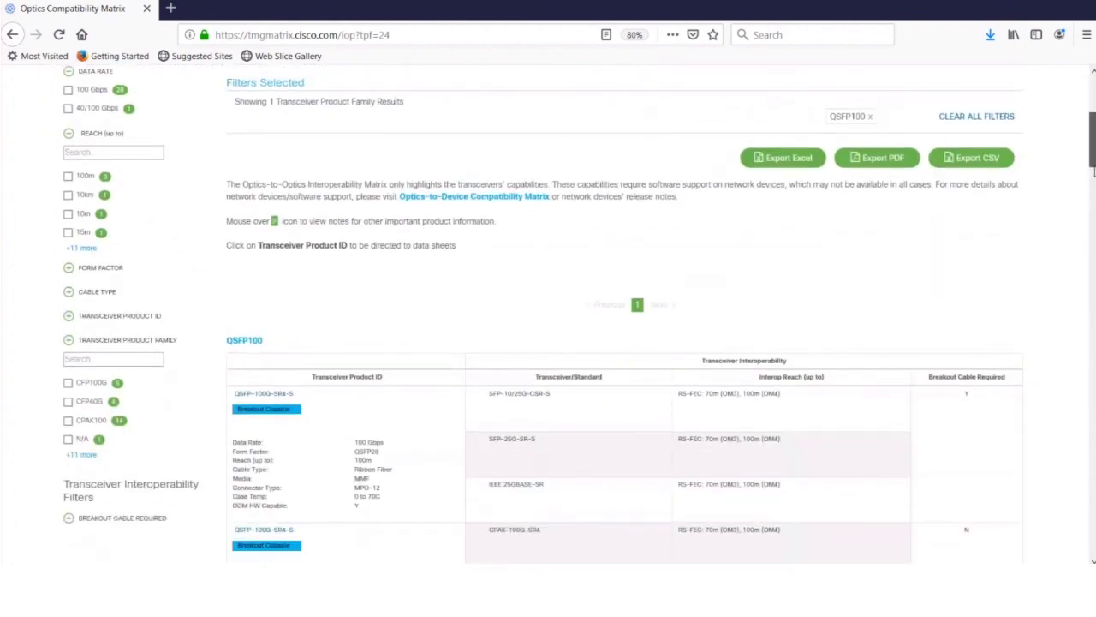
pyautogui.scroll(-3)
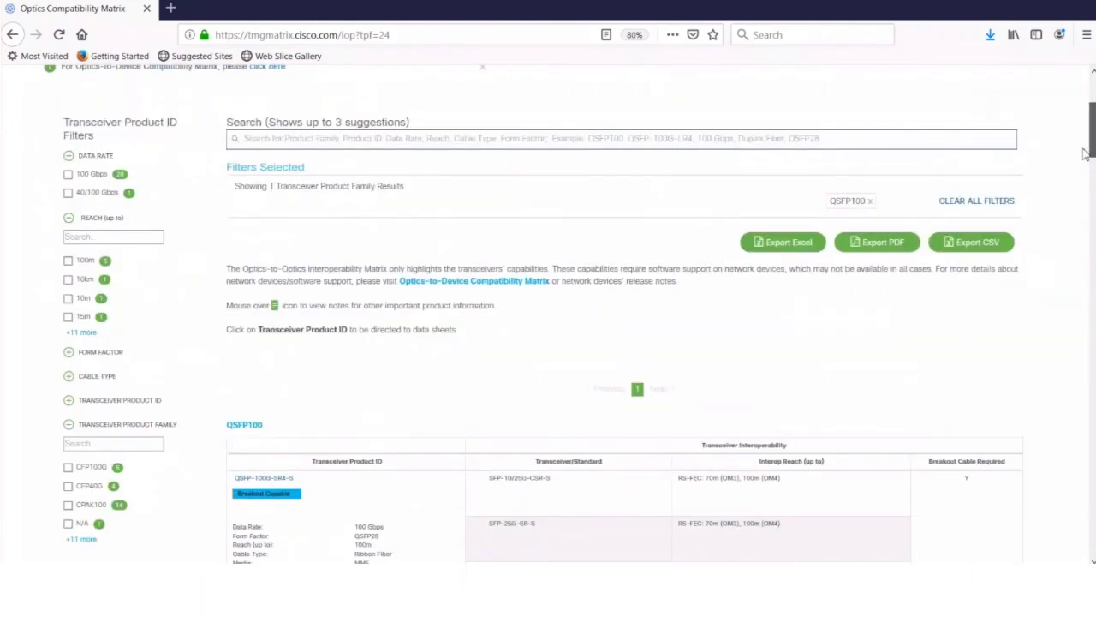
pyautogui.click(69, 309)
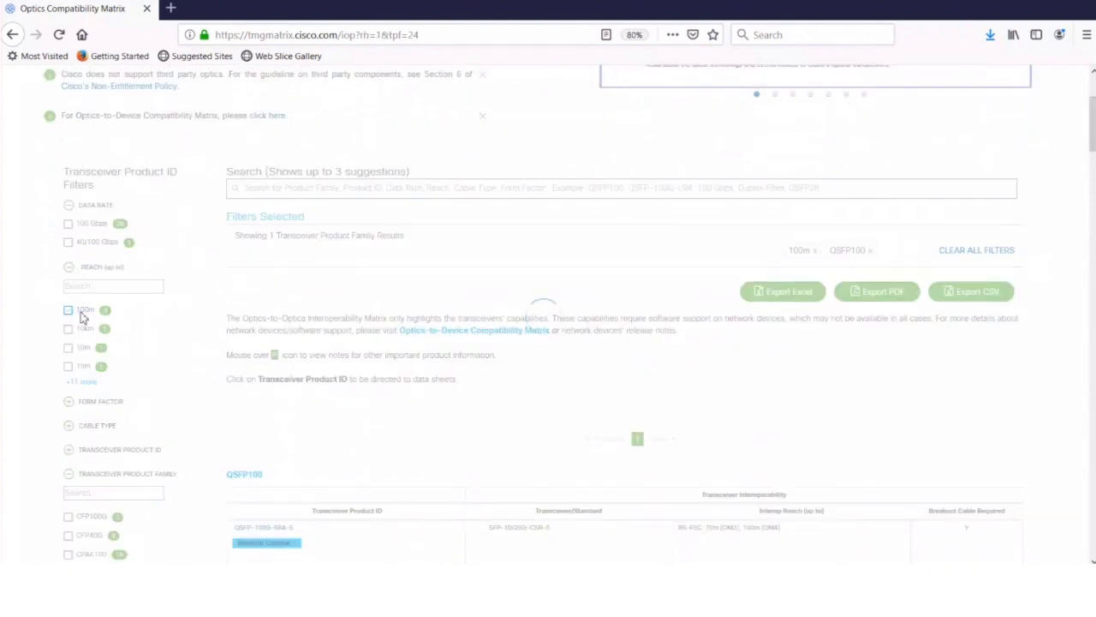
# Step: Apply the 100m reach filter and scroll down to the three remaining transceivers
pyautogui.click(68, 309)
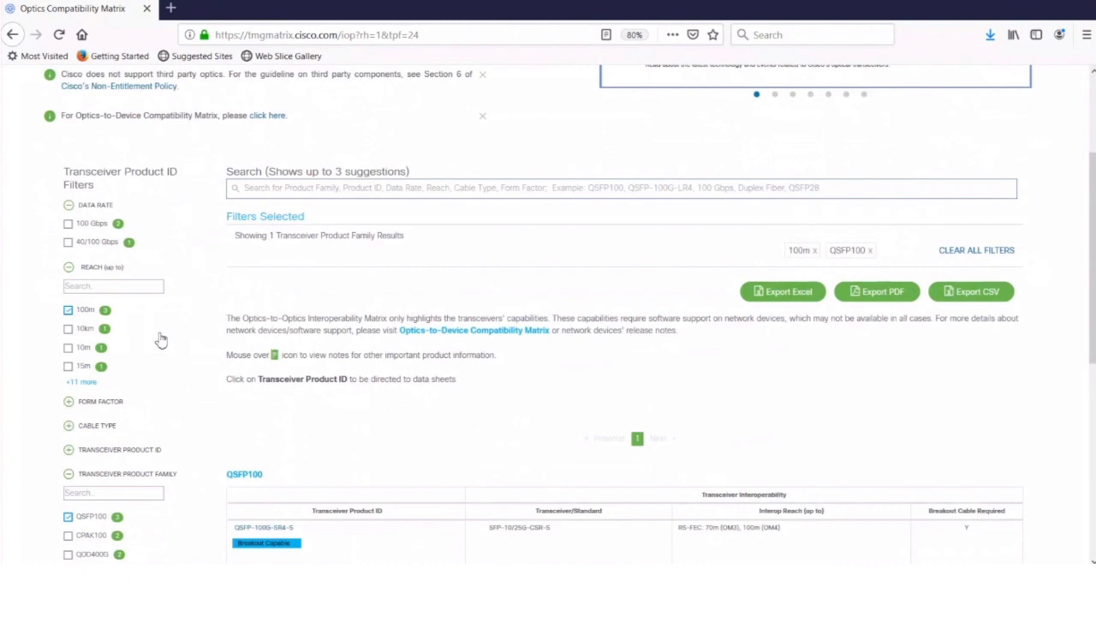
pyautogui.scroll(-3)
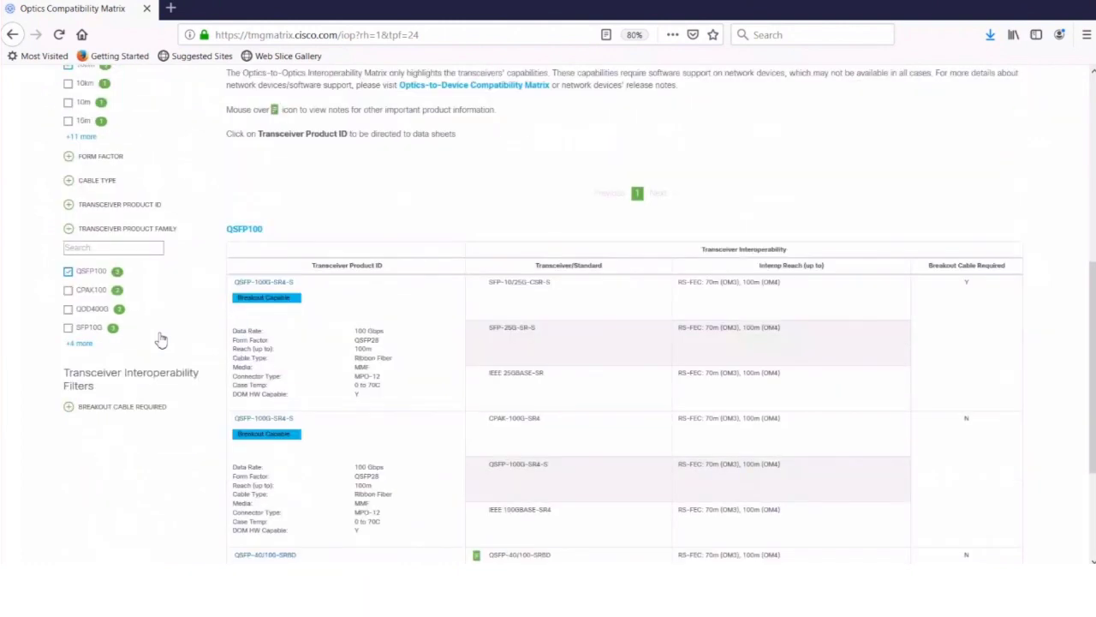
pyautogui.scroll(-3)
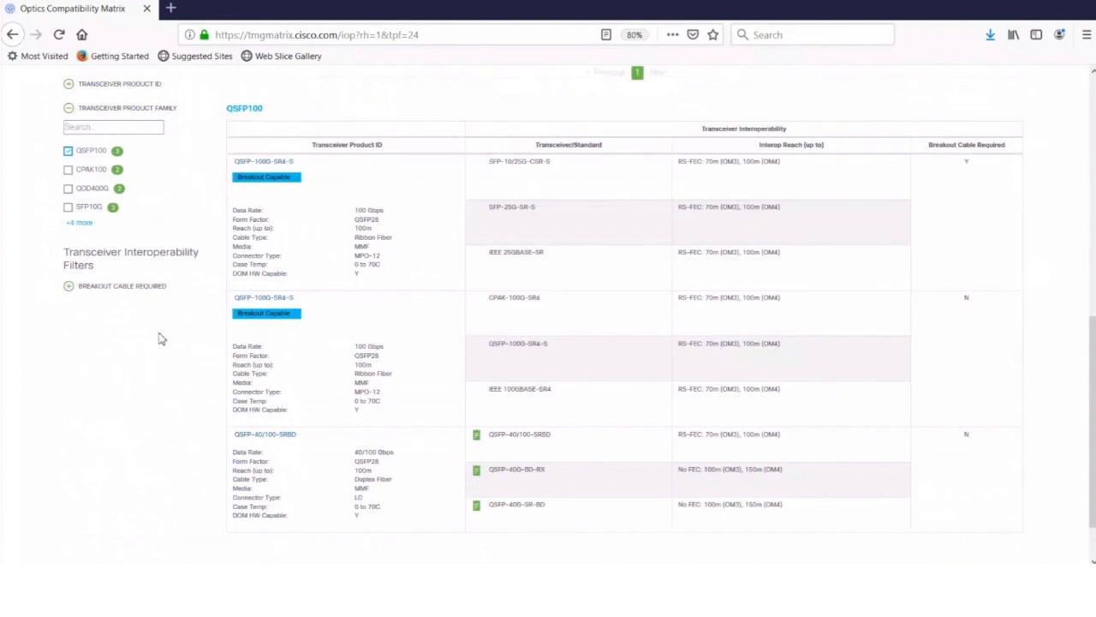
pyautogui.moveTo(374, 198)
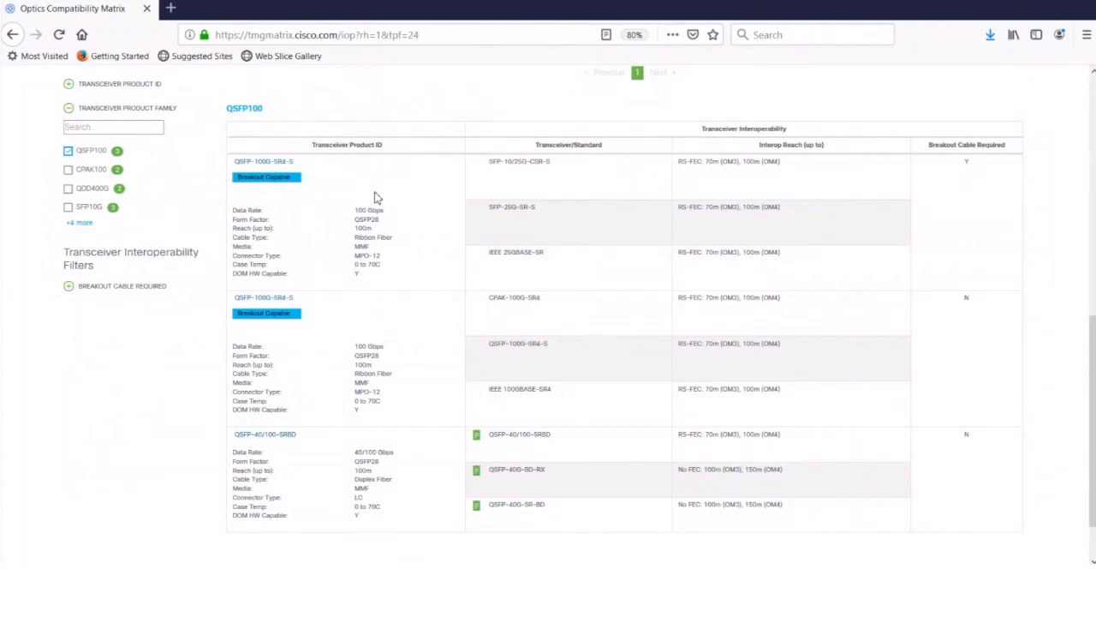
pyautogui.moveTo(348, 339)
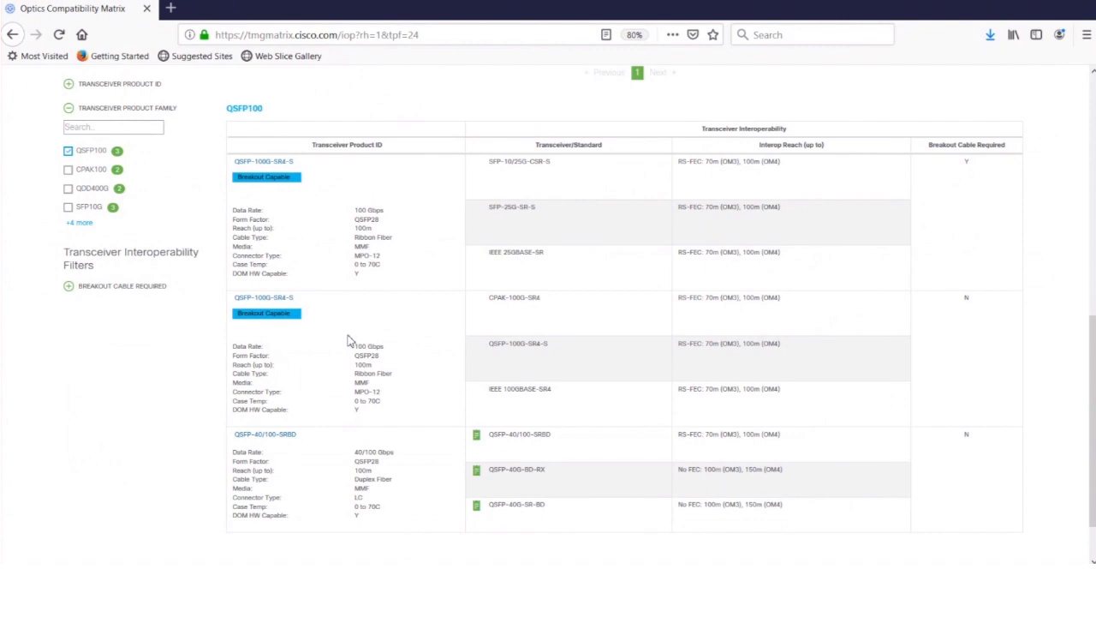
pyautogui.moveTo(337, 212)
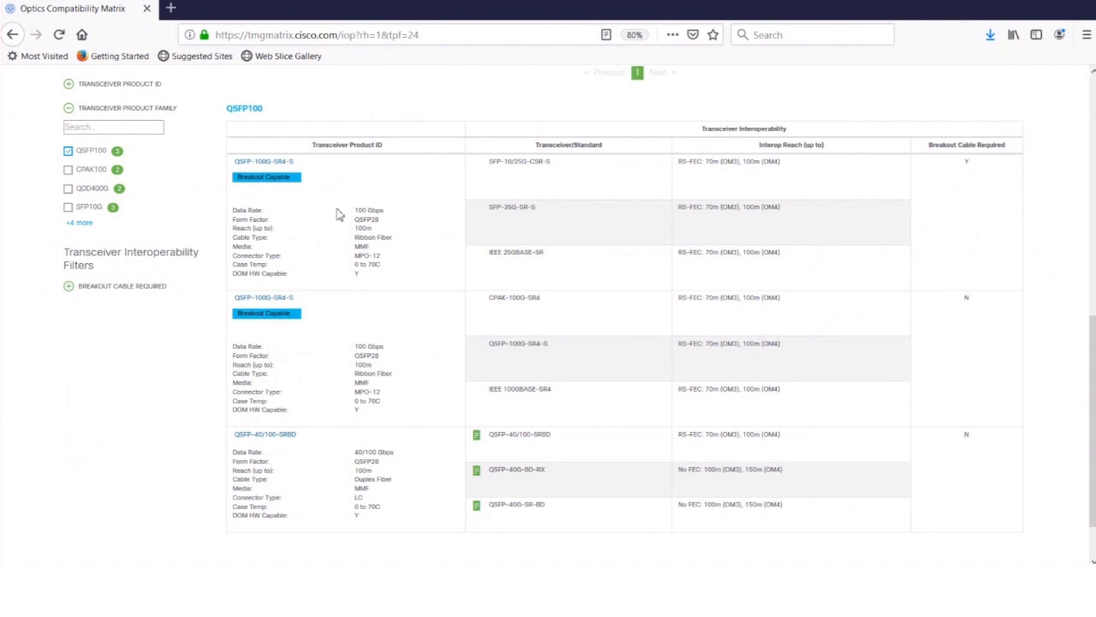
pyautogui.moveTo(346, 207)
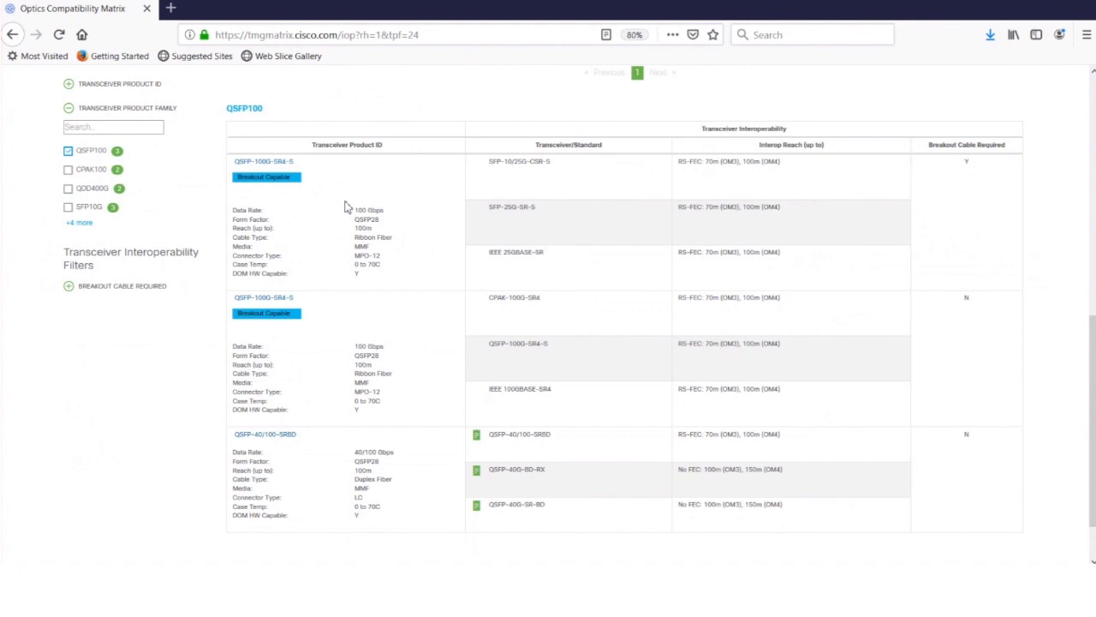
pyautogui.moveTo(331, 177)
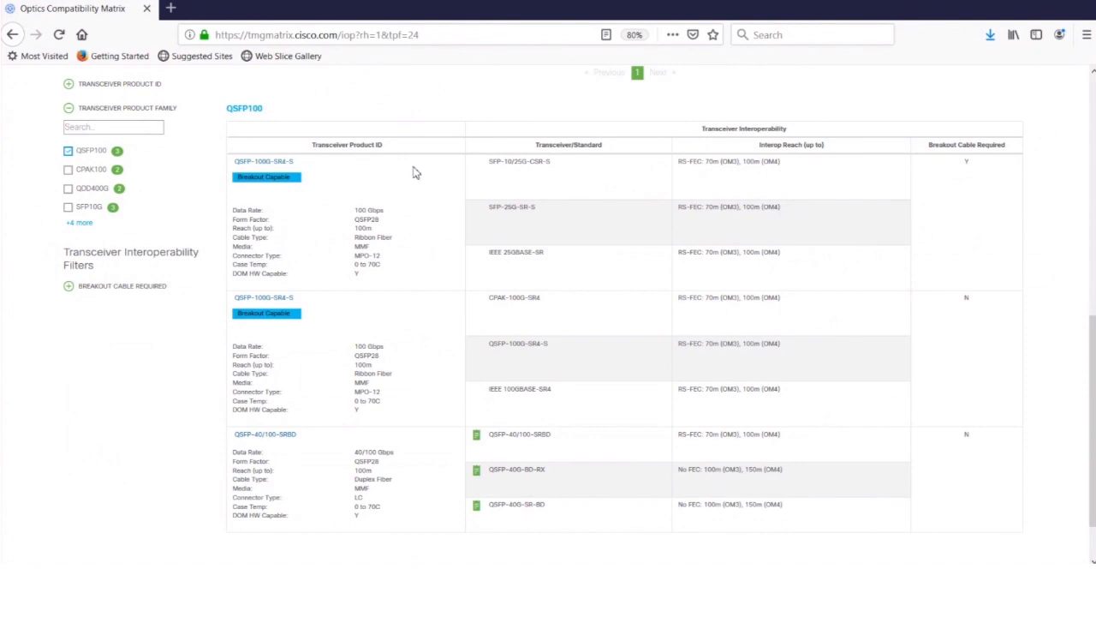
pyautogui.moveTo(435, 255)
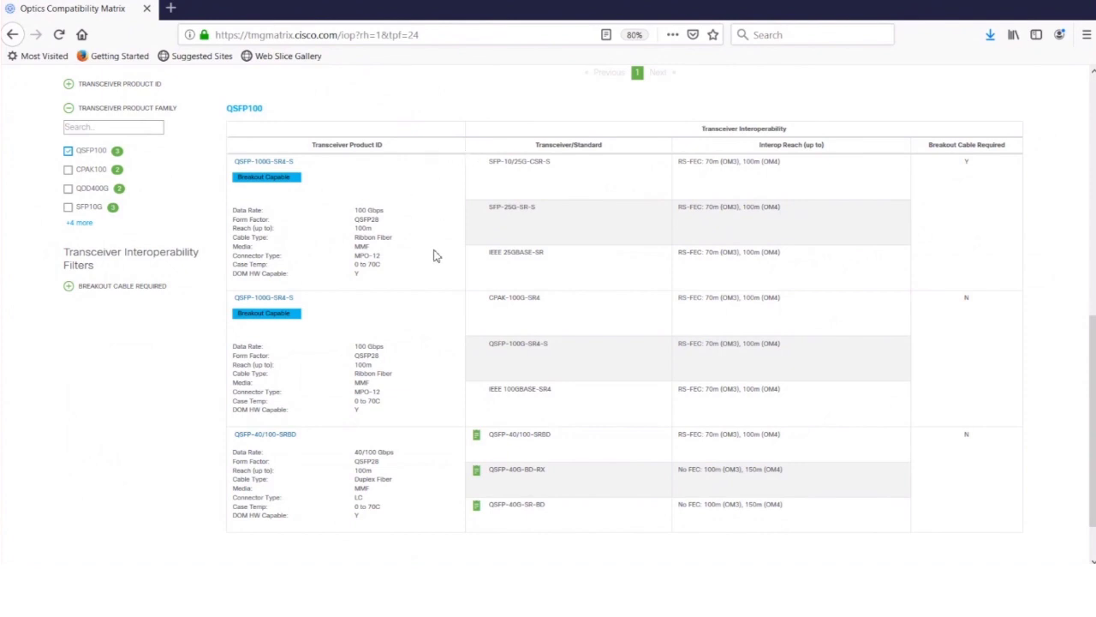
pyautogui.moveTo(568, 164)
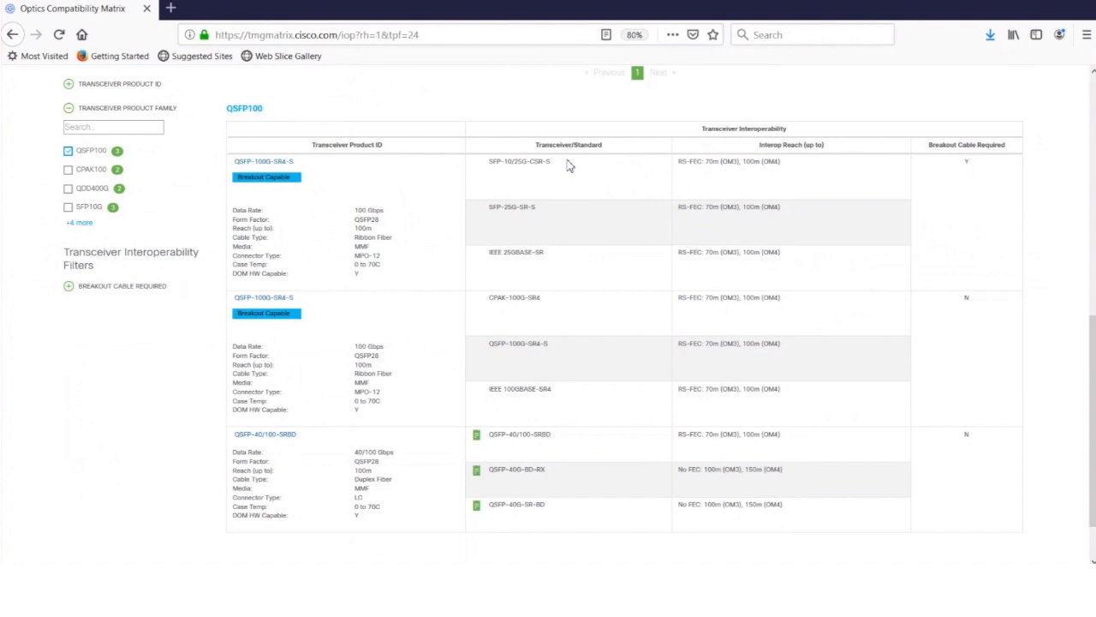
pyautogui.moveTo(563, 159)
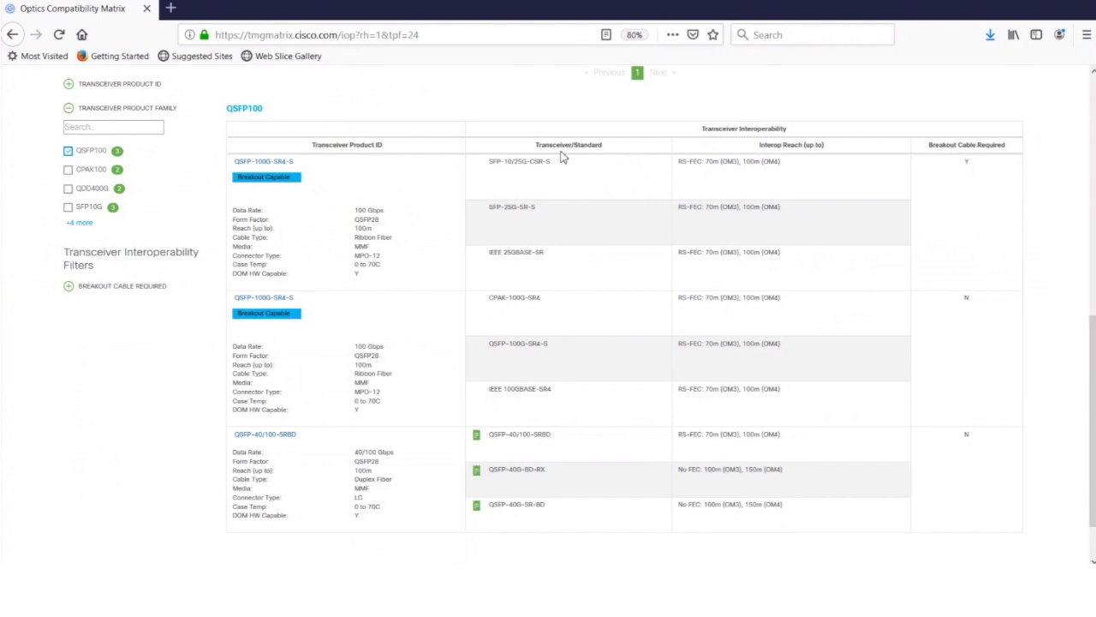
pyautogui.moveTo(550, 188)
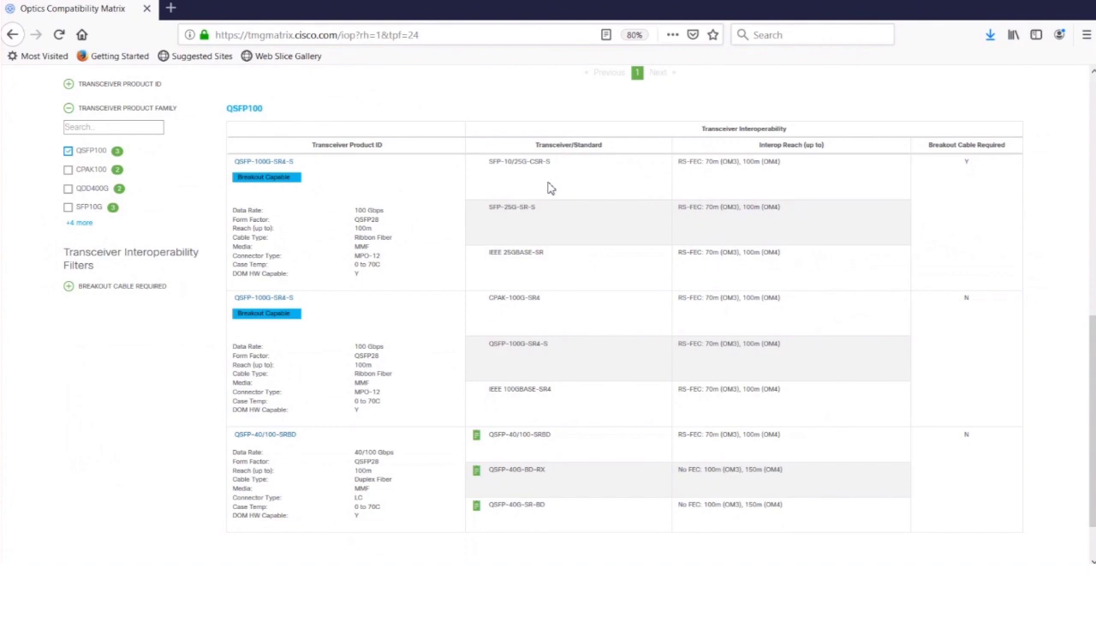
pyautogui.moveTo(455, 182)
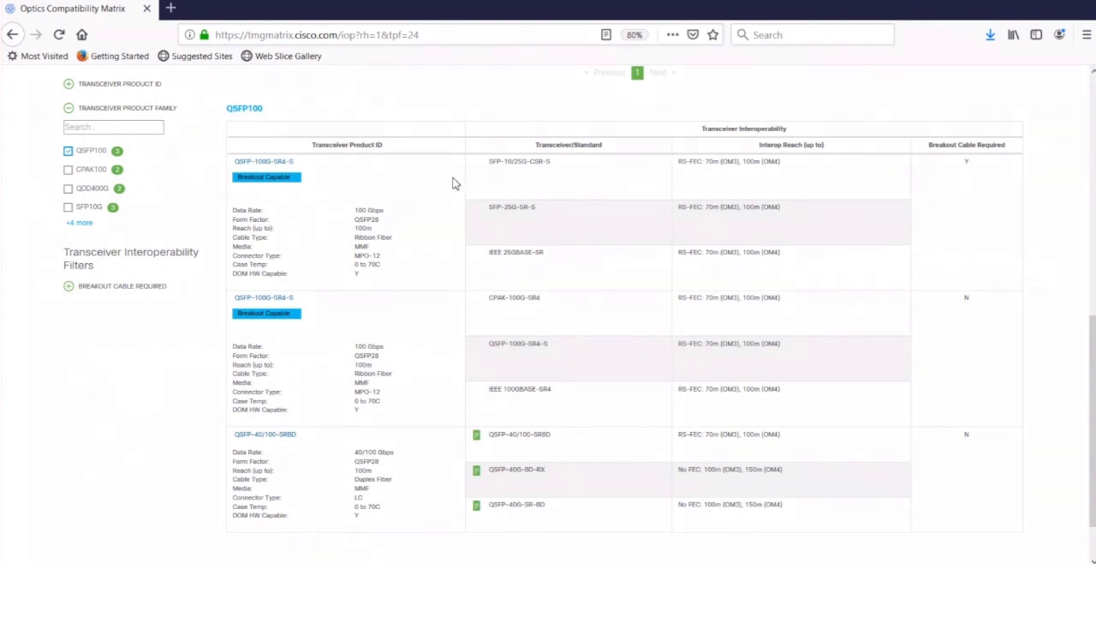
pyautogui.moveTo(548, 265)
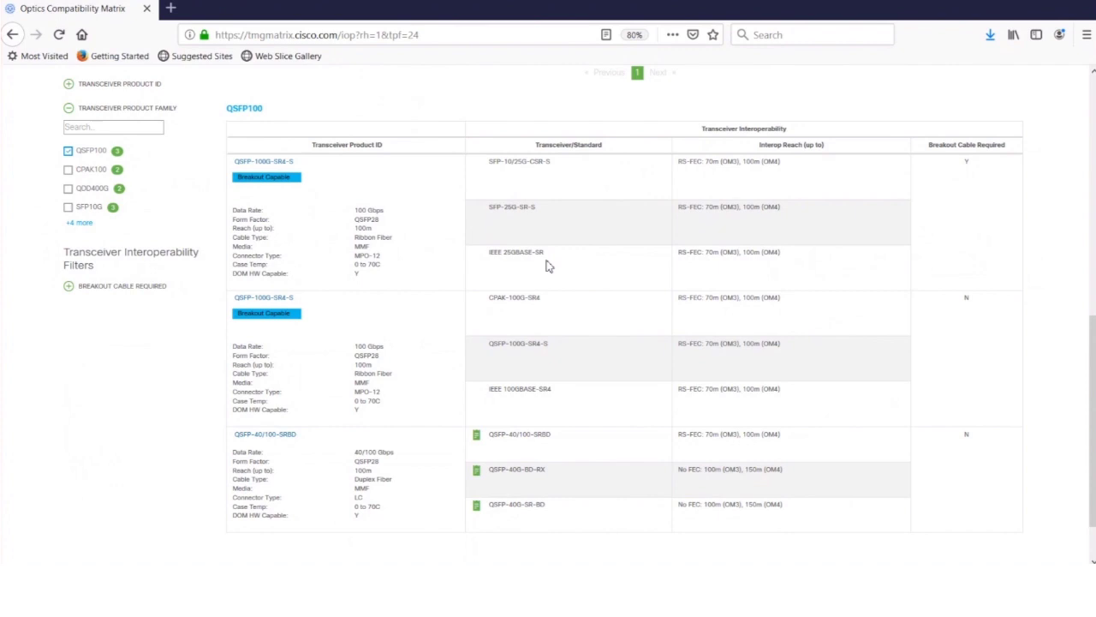
pyautogui.moveTo(380, 179)
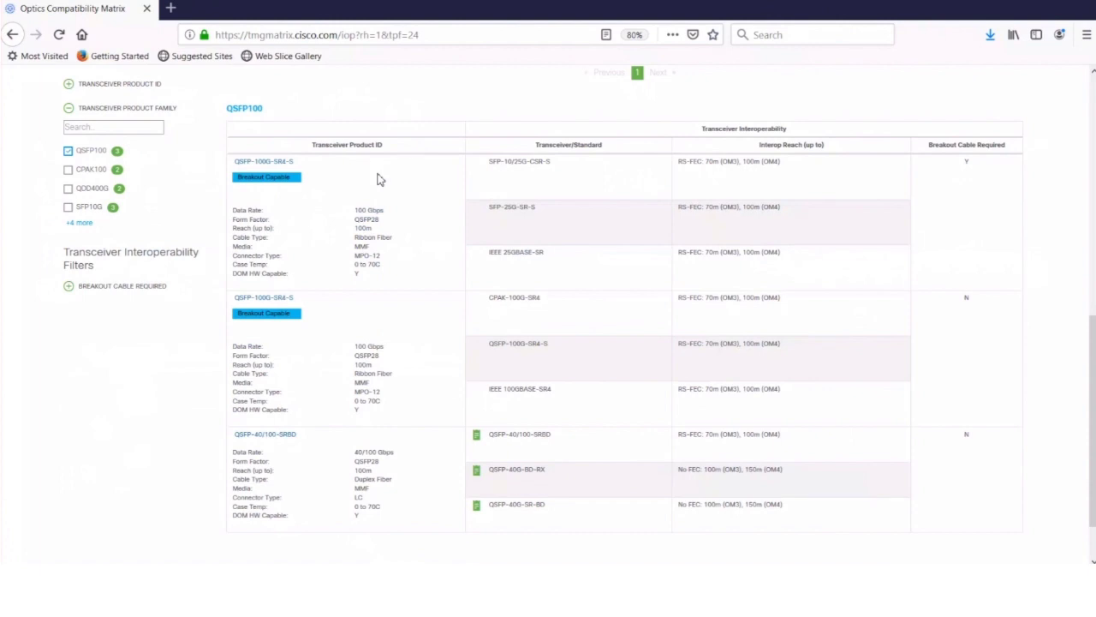
pyautogui.moveTo(628, 270)
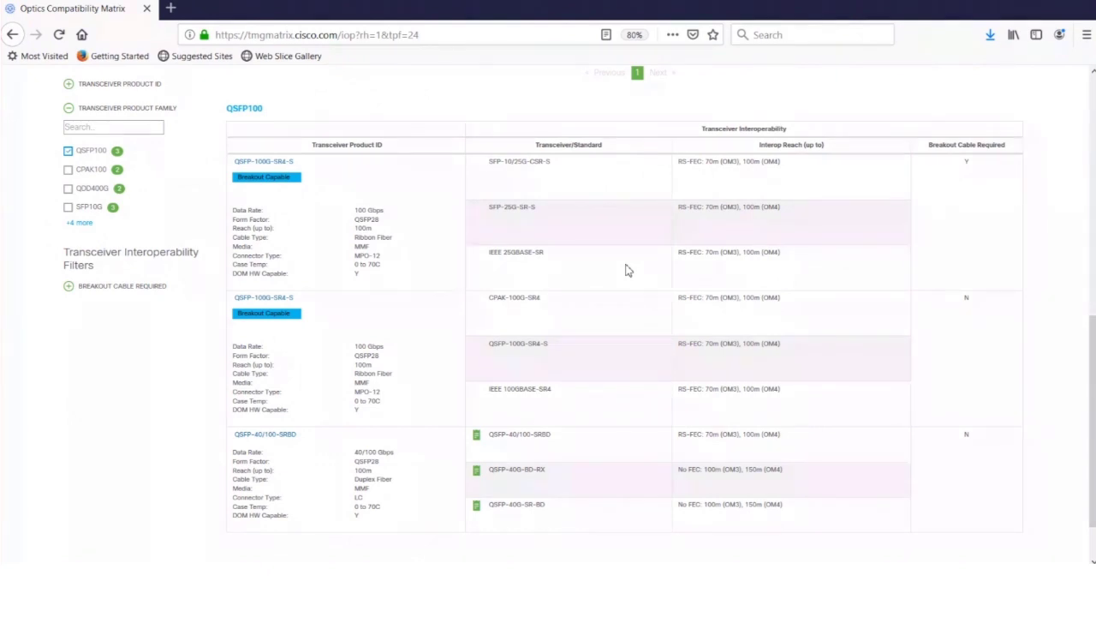
pyautogui.moveTo(803, 190)
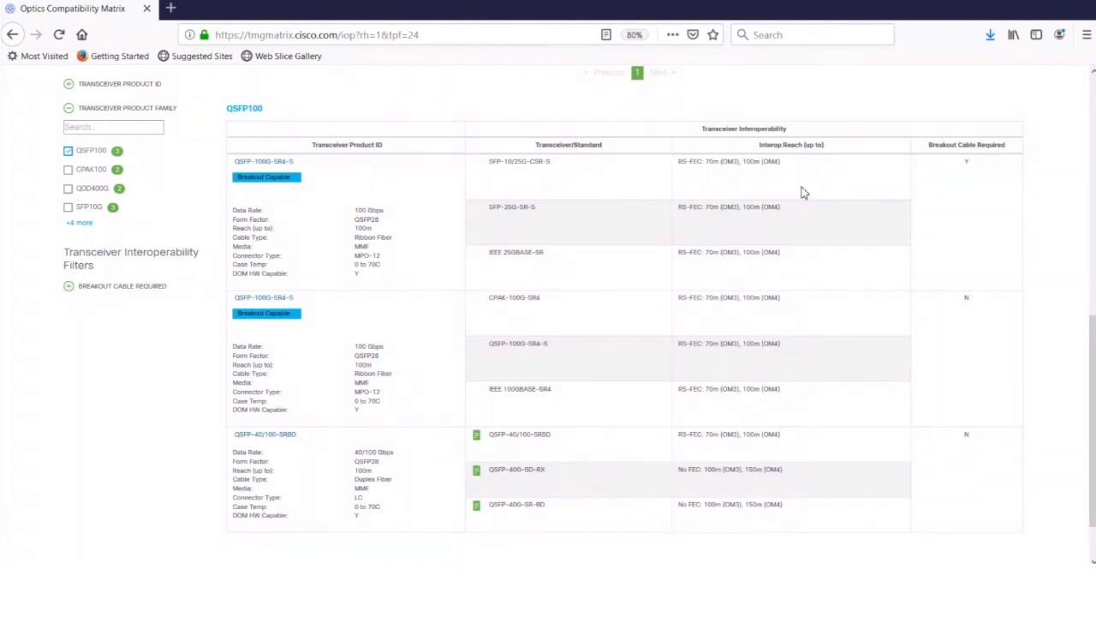
pyautogui.moveTo(540, 193)
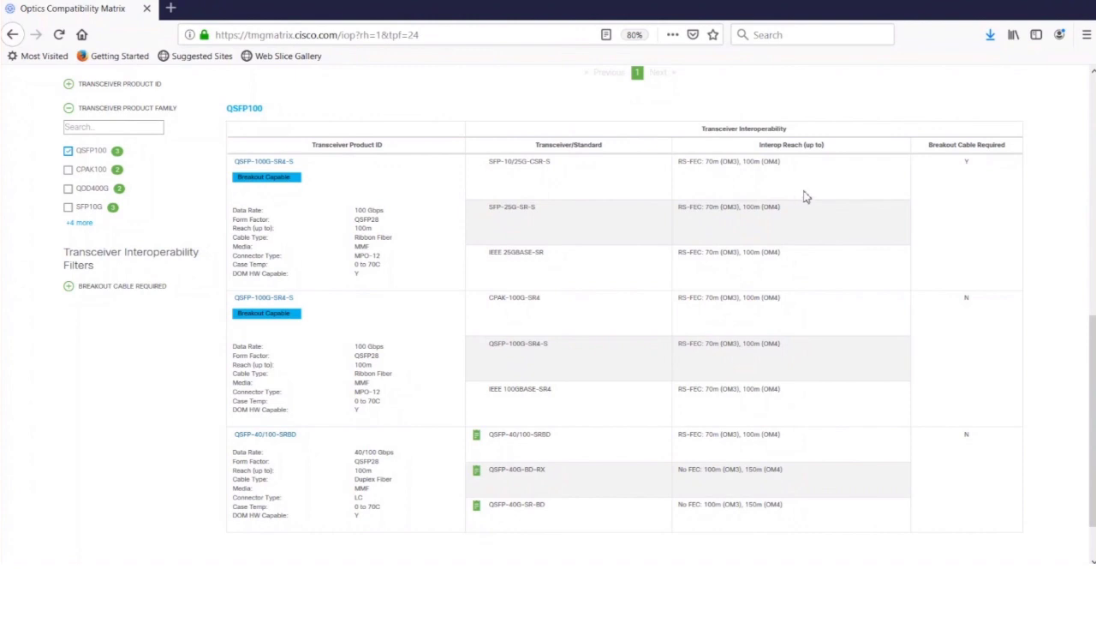
pyautogui.moveTo(939, 199)
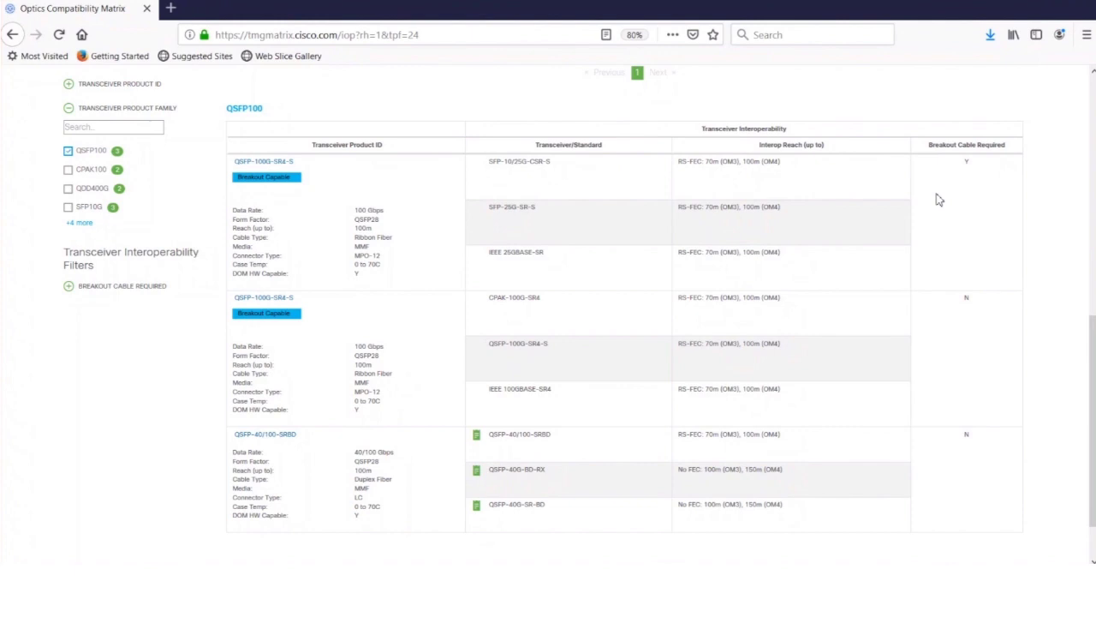
pyautogui.moveTo(575, 190)
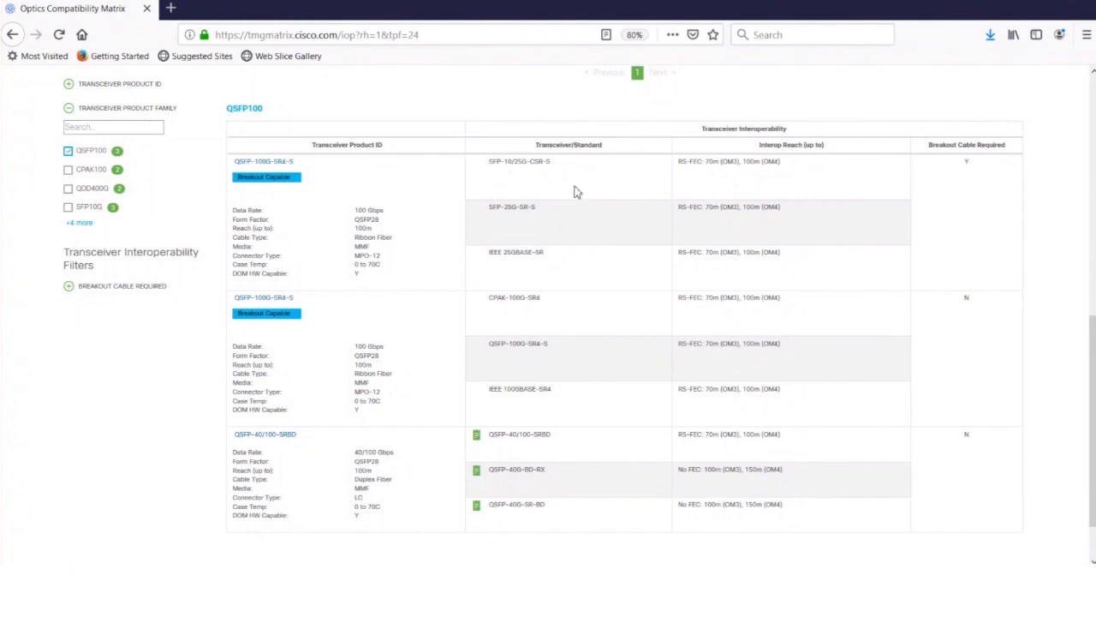
pyautogui.moveTo(337, 178)
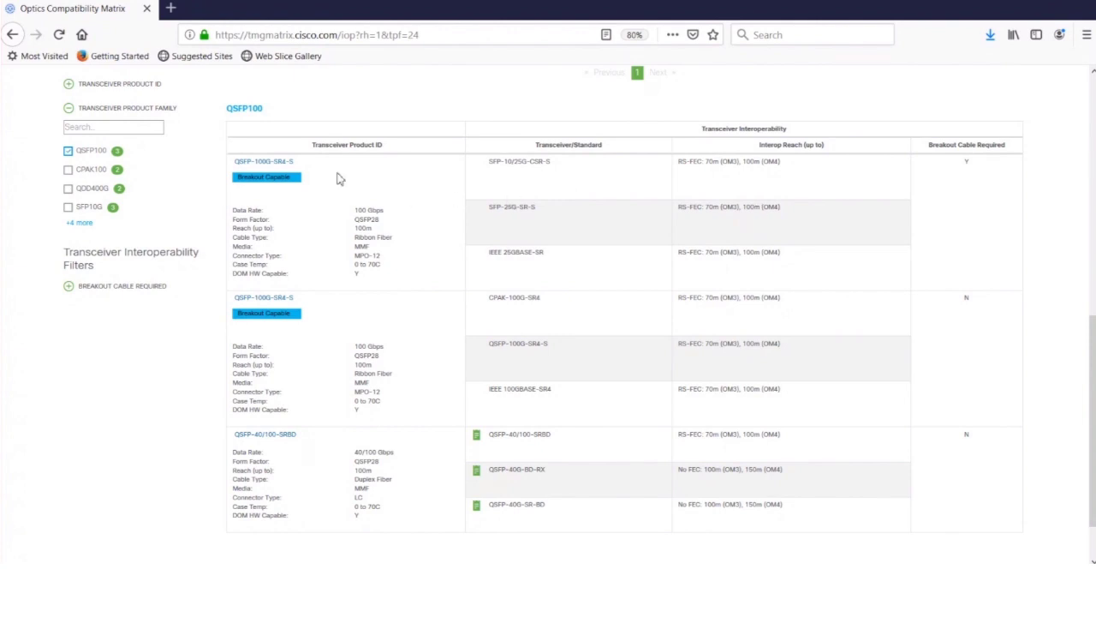
pyautogui.moveTo(323, 192)
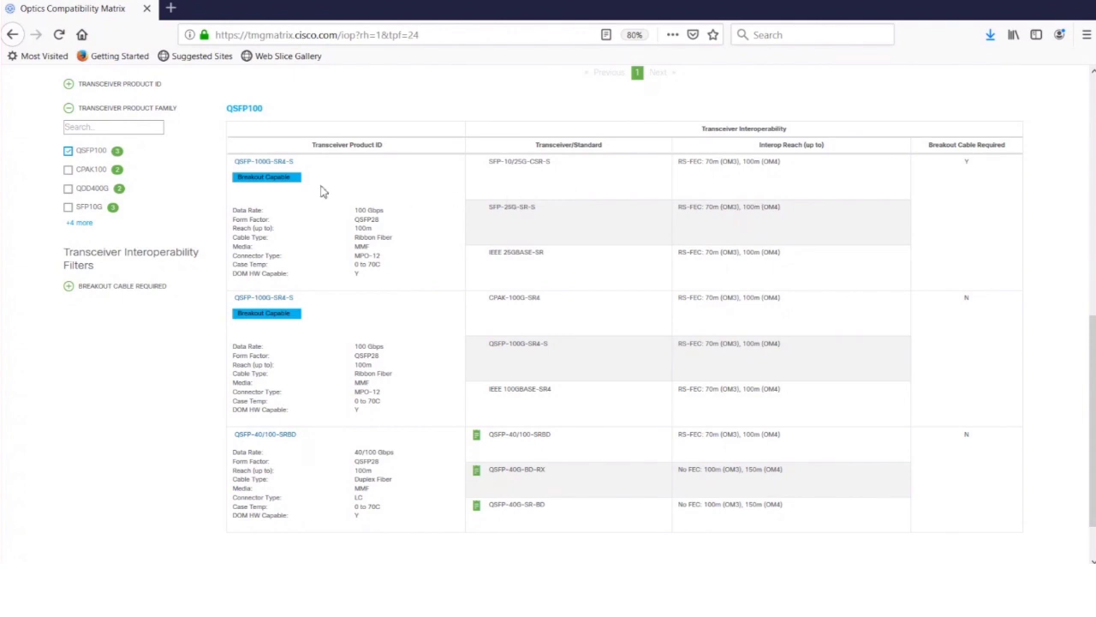
pyautogui.moveTo(511, 196)
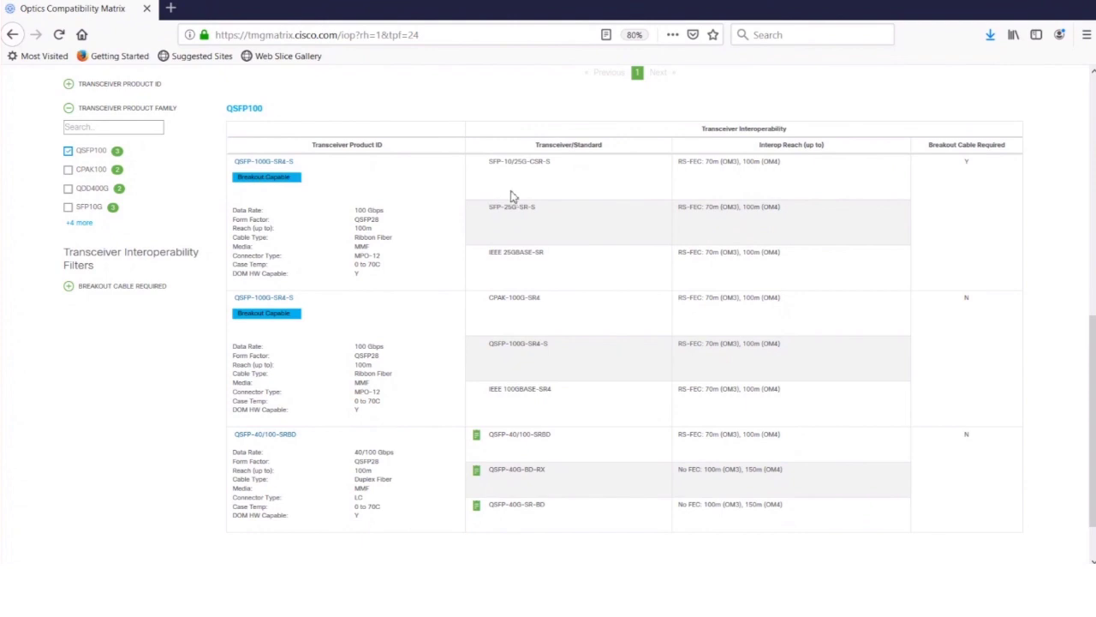
pyautogui.moveTo(486, 189)
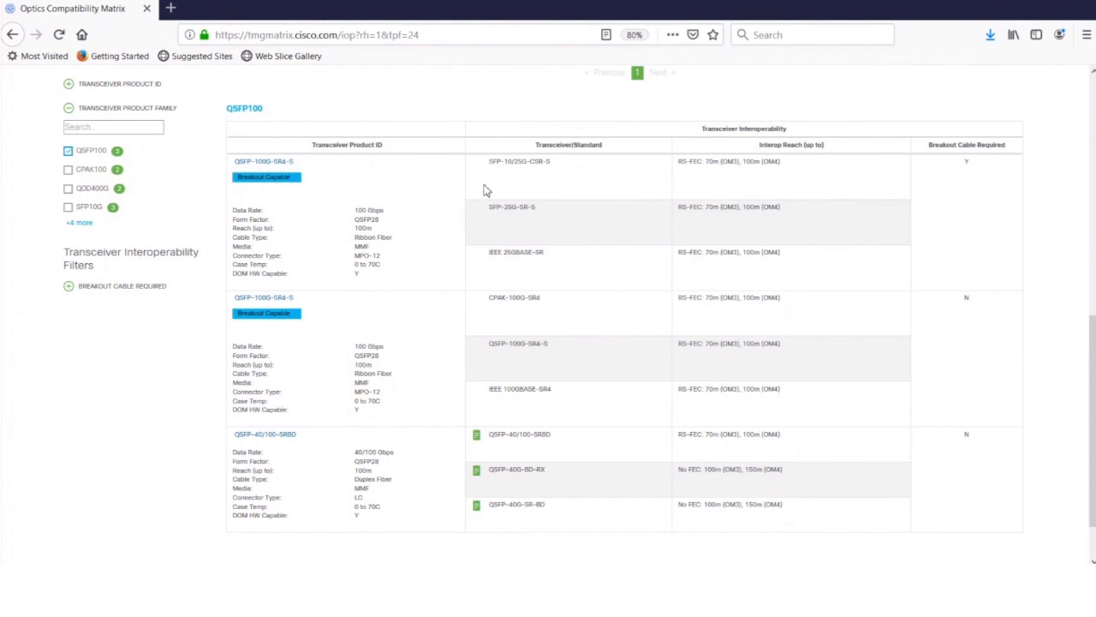
pyautogui.moveTo(499, 190)
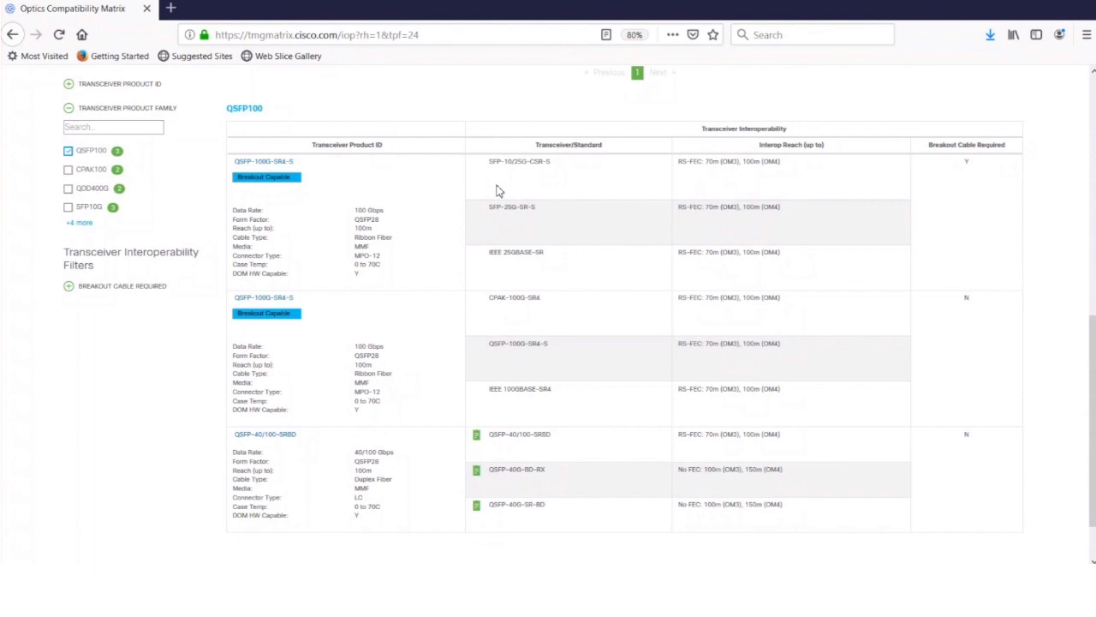
pyautogui.moveTo(963, 215)
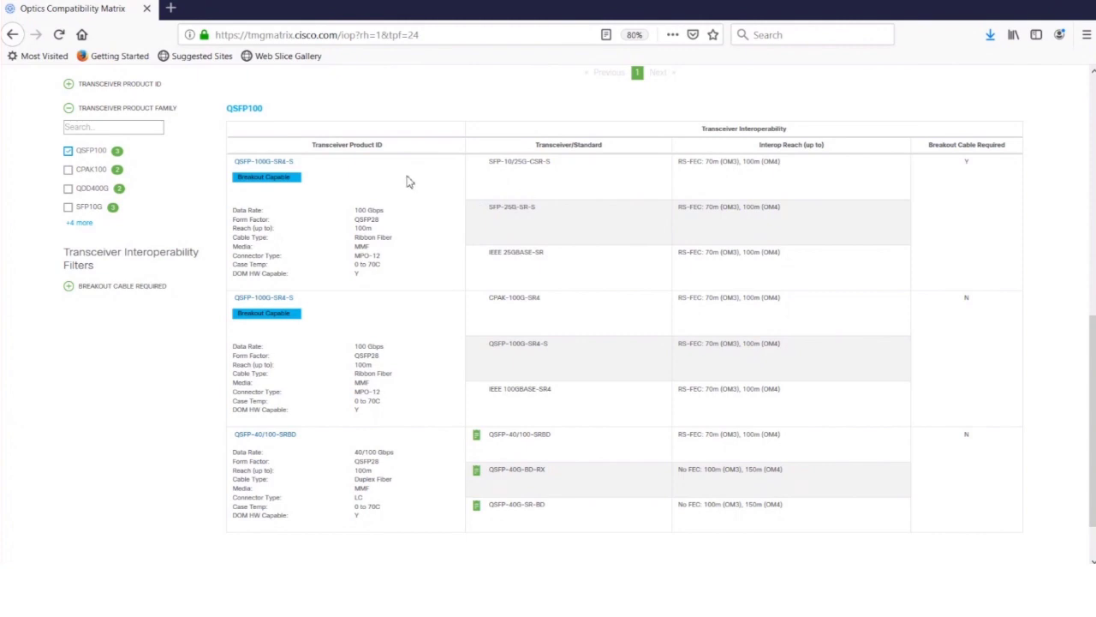
pyautogui.moveTo(341, 181)
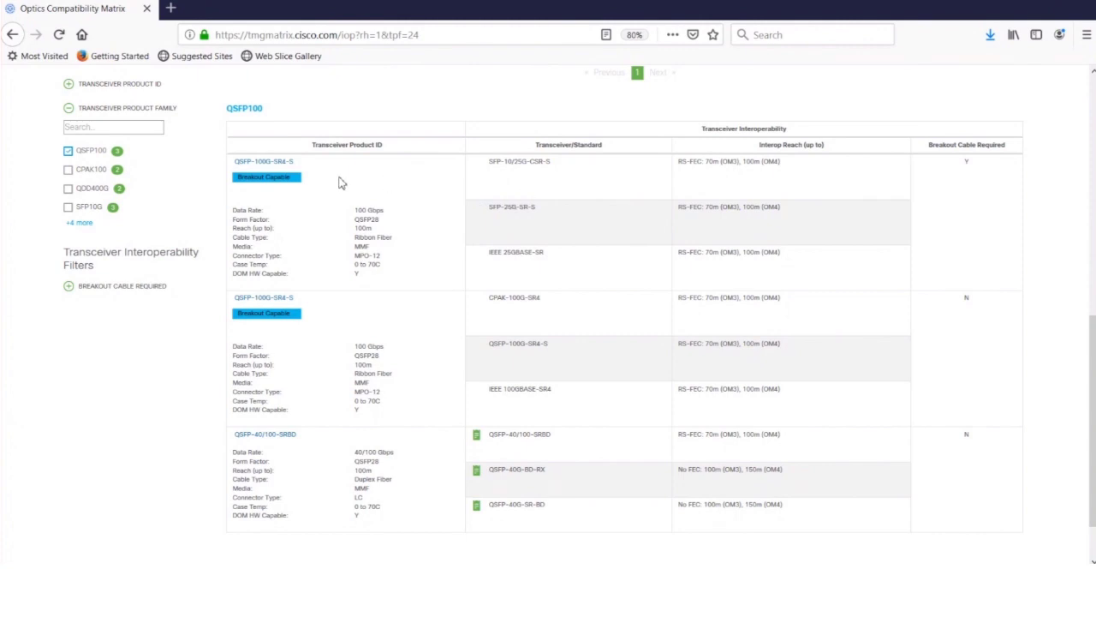
pyautogui.moveTo(363, 188)
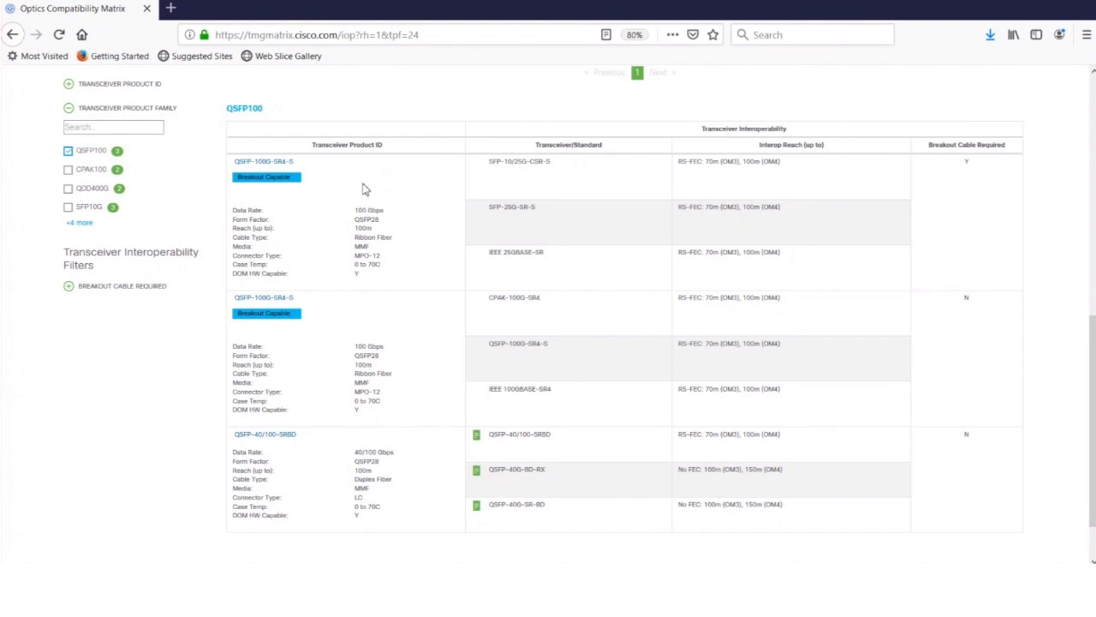
pyautogui.moveTo(557, 217)
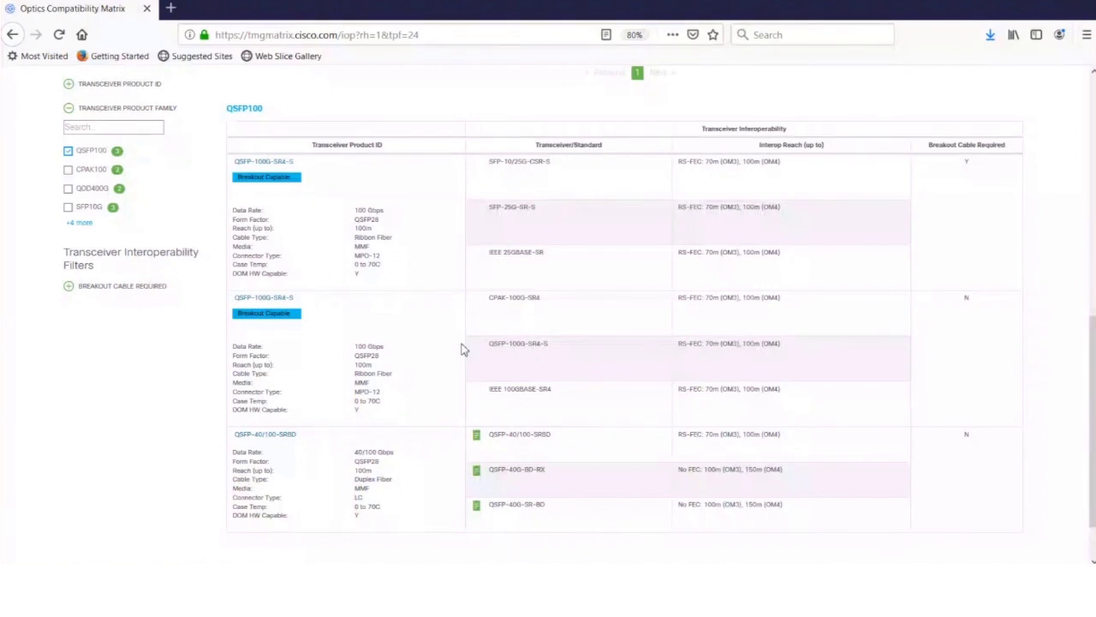
pyautogui.moveTo(434, 347)
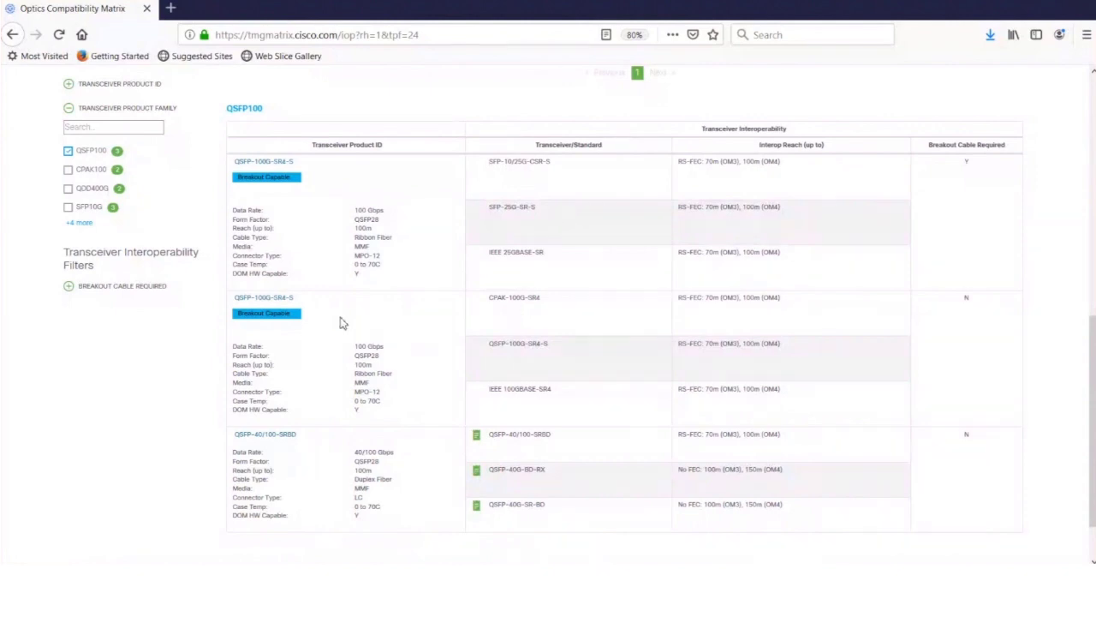
pyautogui.moveTo(335, 321)
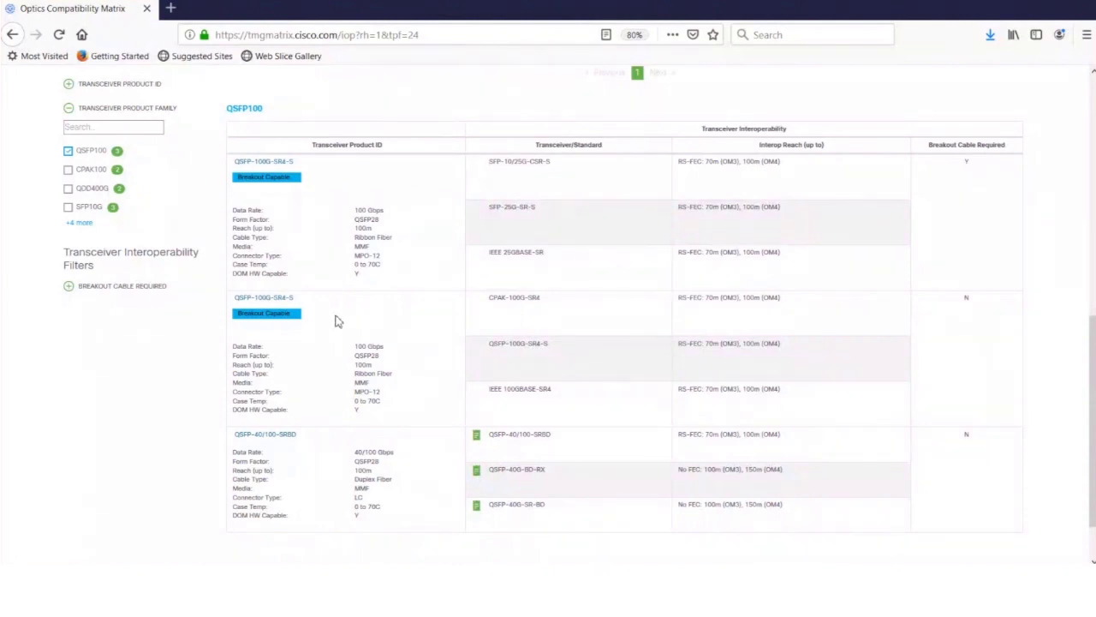
pyautogui.moveTo(527, 340)
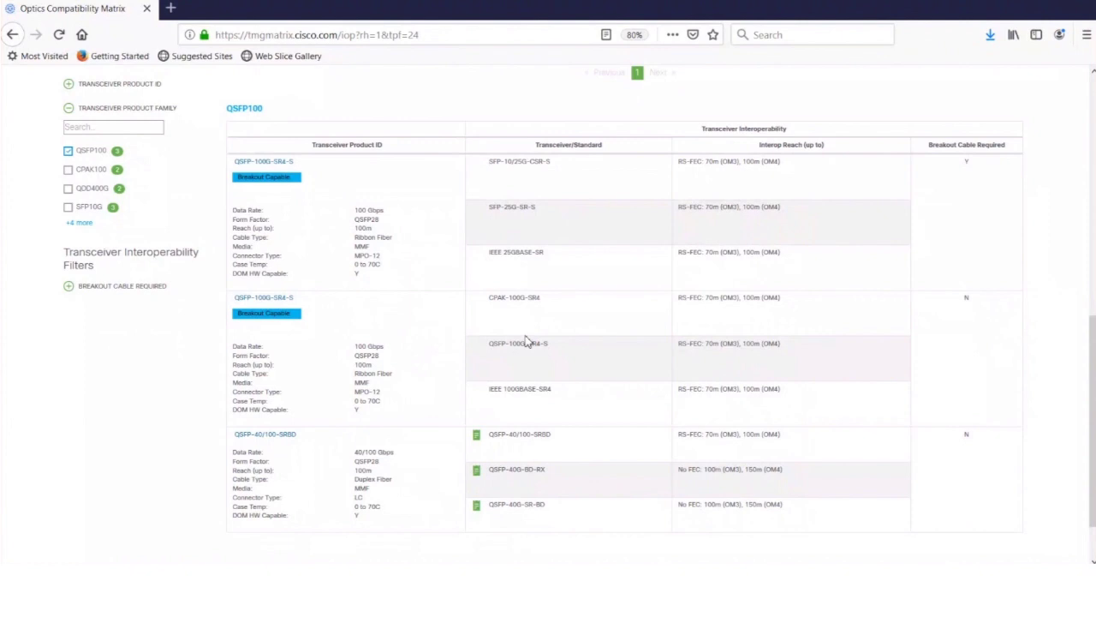
pyautogui.moveTo(552, 369)
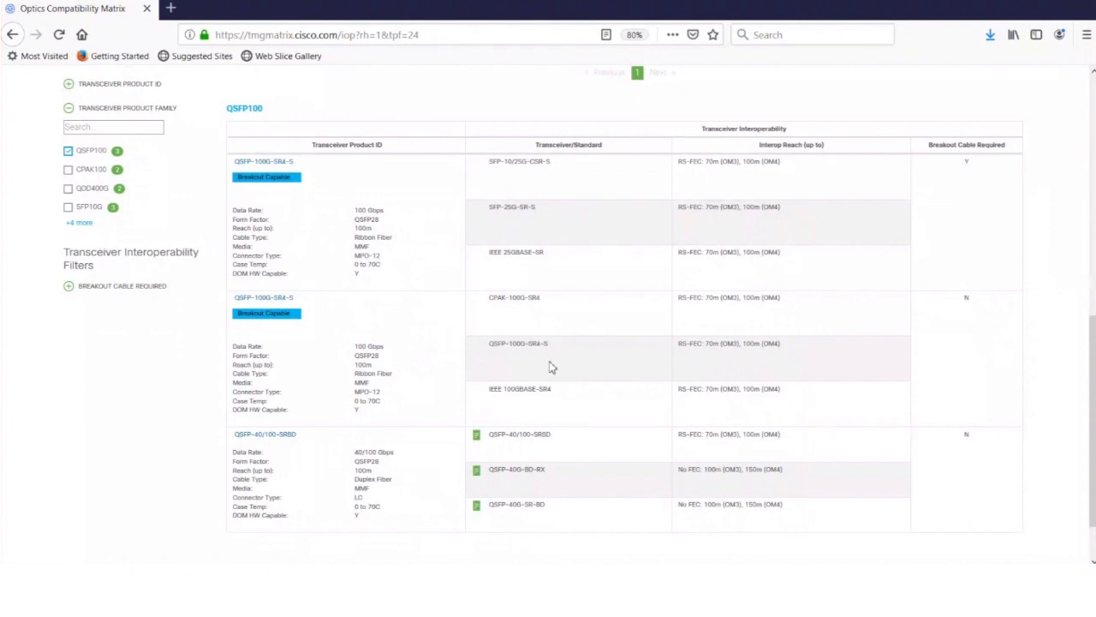
pyautogui.moveTo(413, 346)
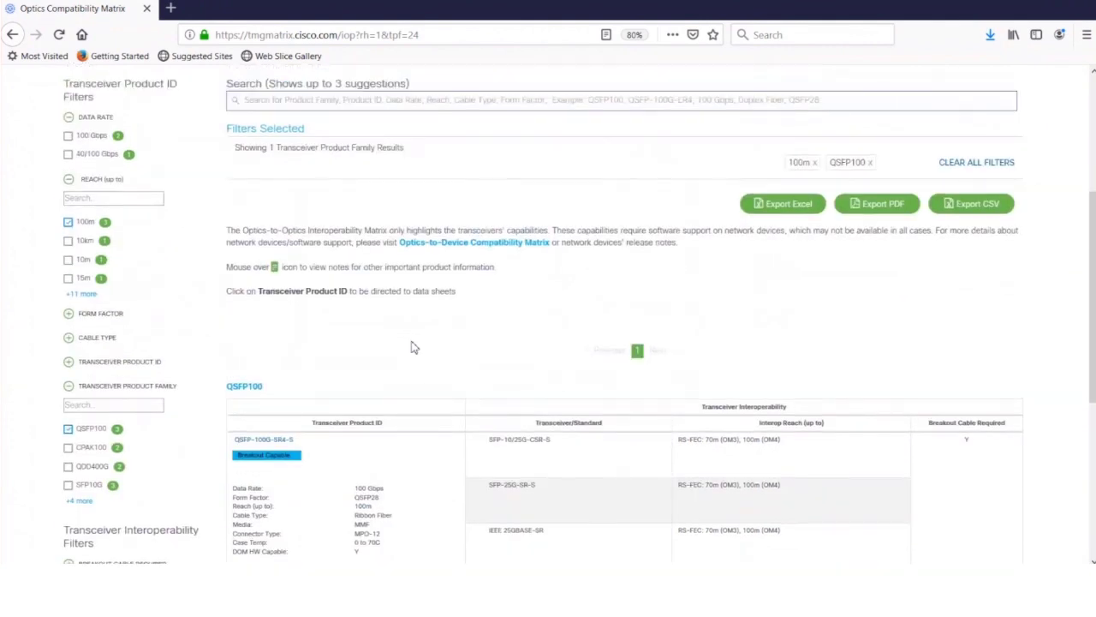
# Step: Scroll to the Reach filter options with the 100m and QSFP100 filters still applied
pyautogui.scroll(-3)
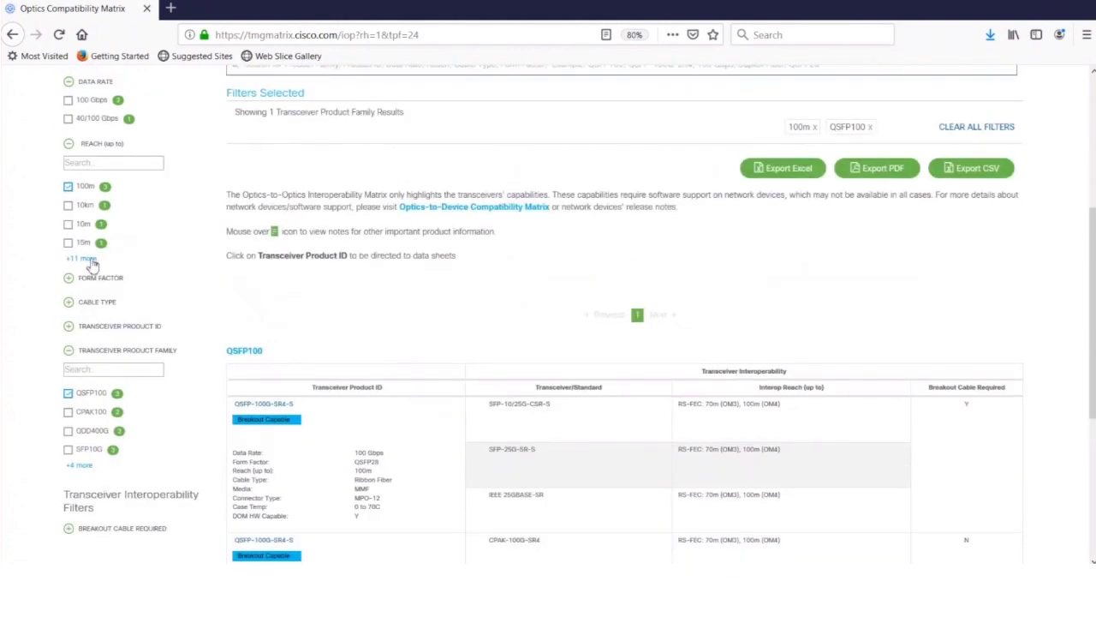
pyautogui.moveTo(92, 261)
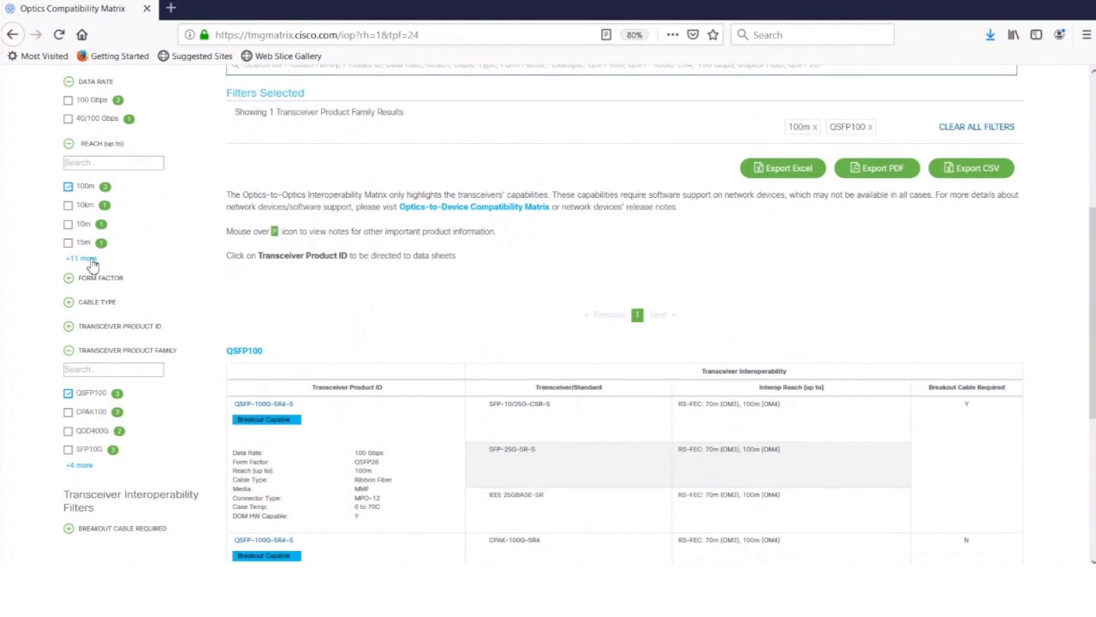
# Step: Add 40km from the extra Reach options and close the popup to reload results
pyautogui.click(81, 258)
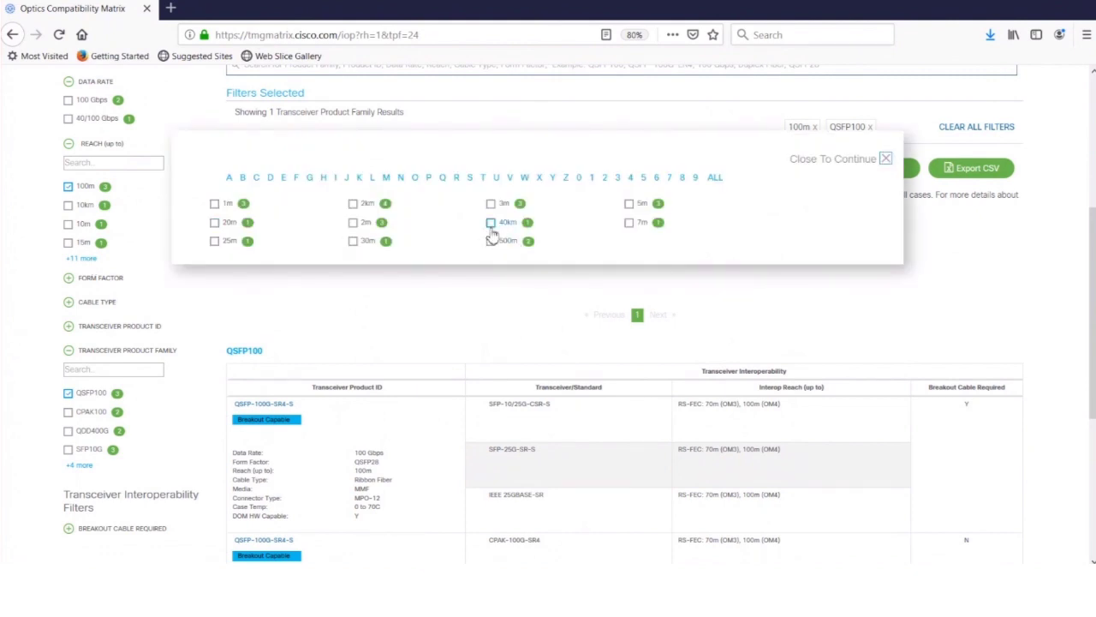
pyautogui.click(491, 222)
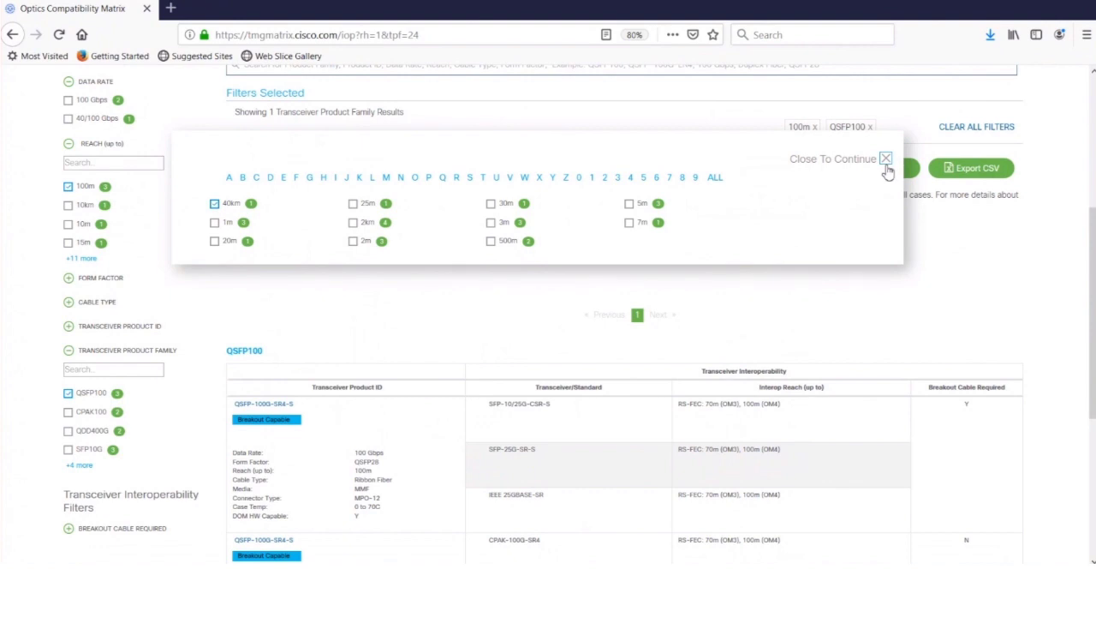
pyautogui.click(886, 158)
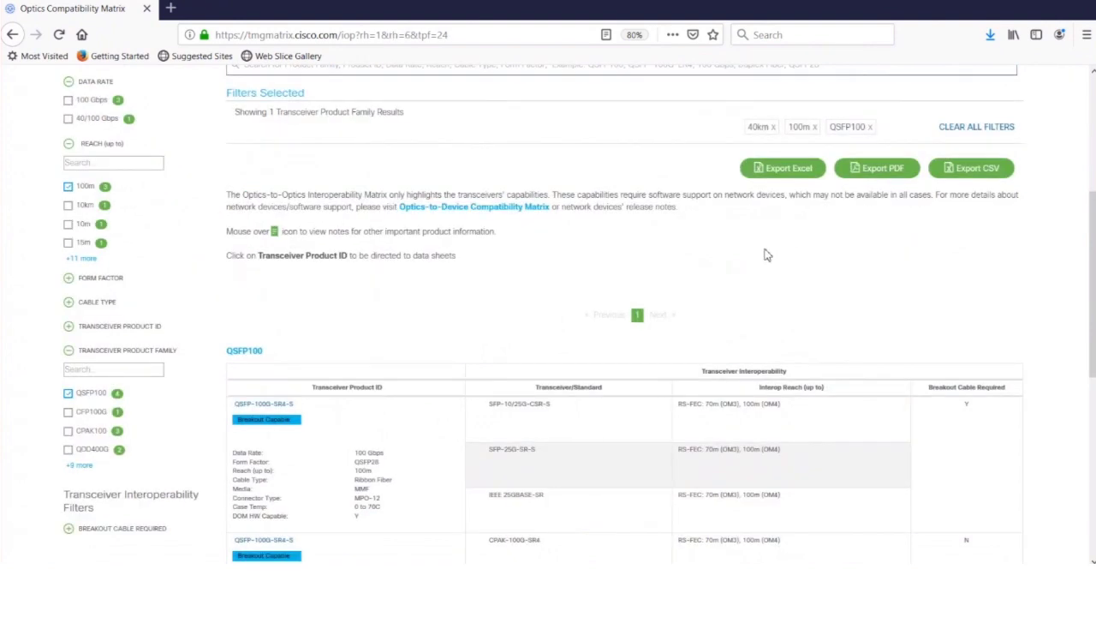
pyautogui.scroll(-3)
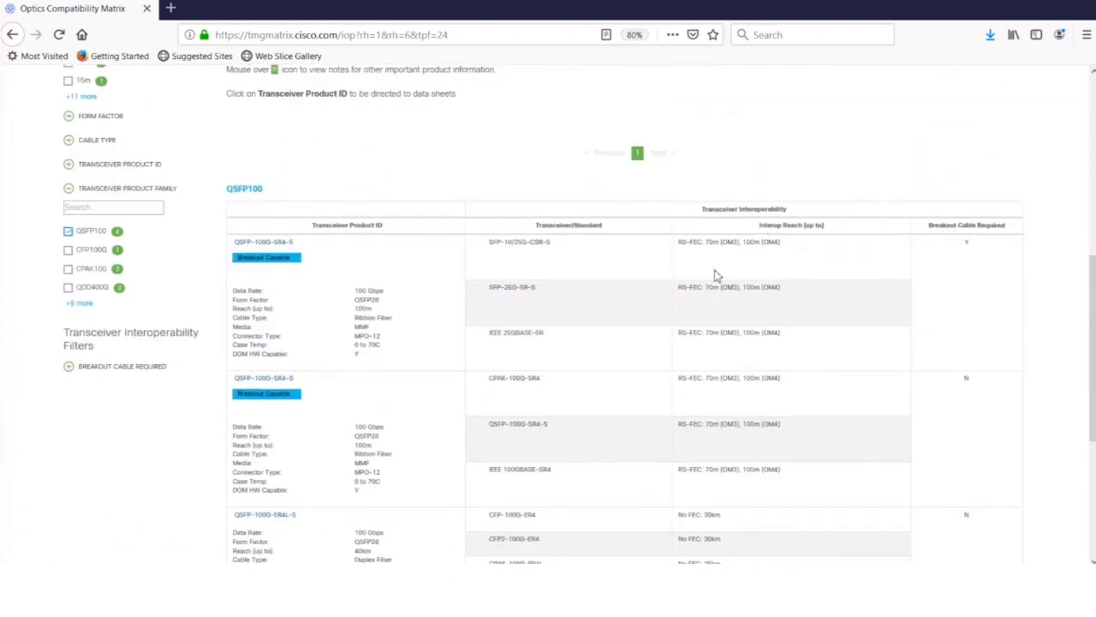
pyautogui.scroll(-3)
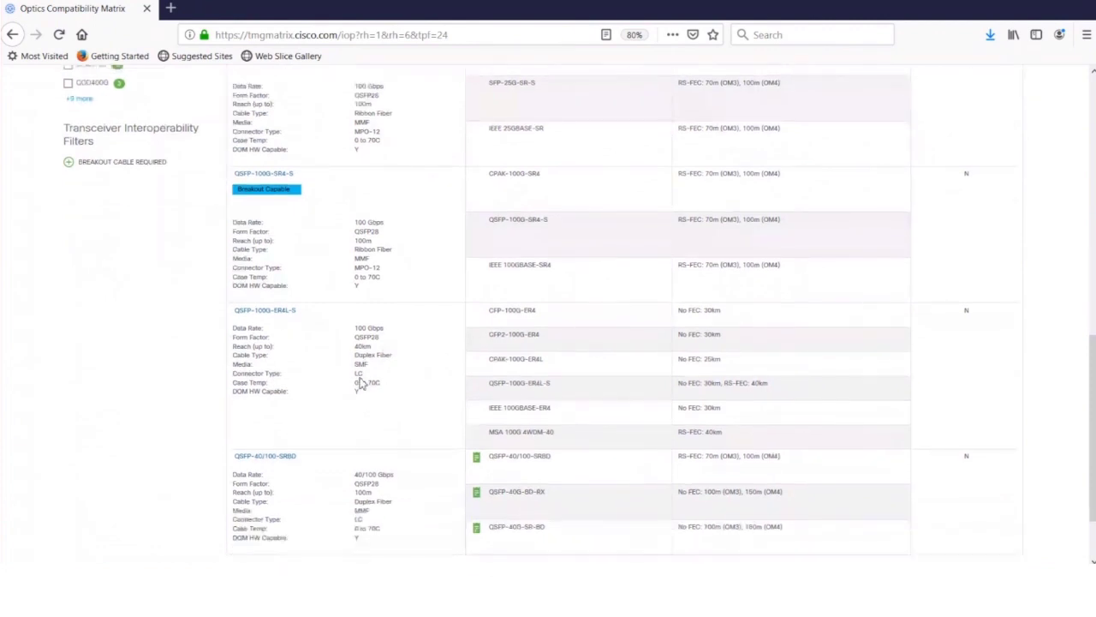
pyautogui.moveTo(376, 374)
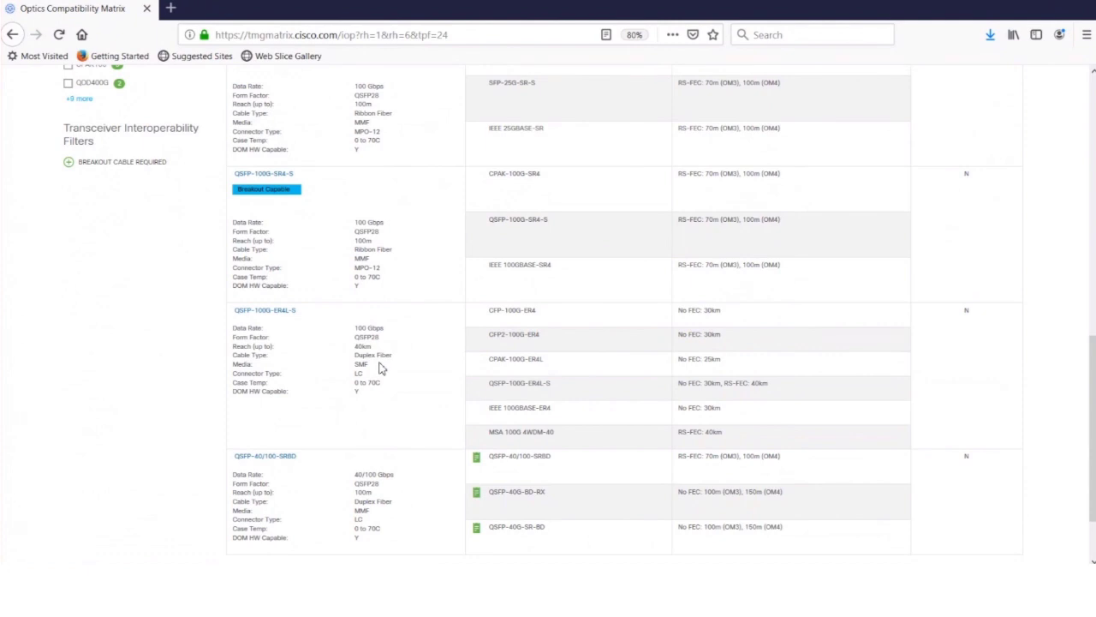
pyautogui.moveTo(490, 322)
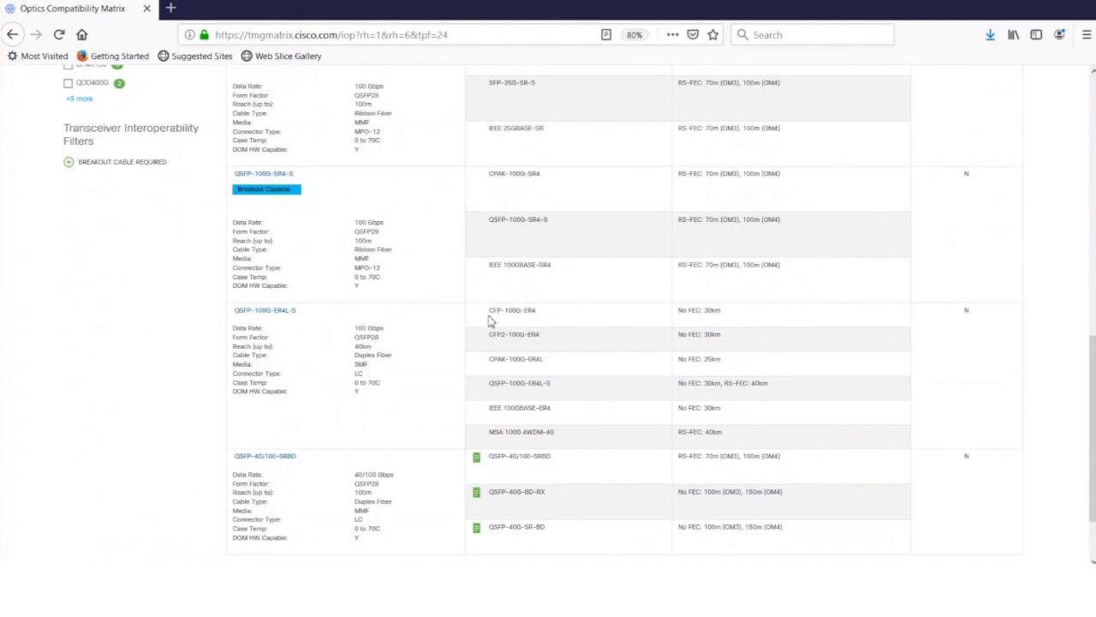
pyautogui.moveTo(501, 324)
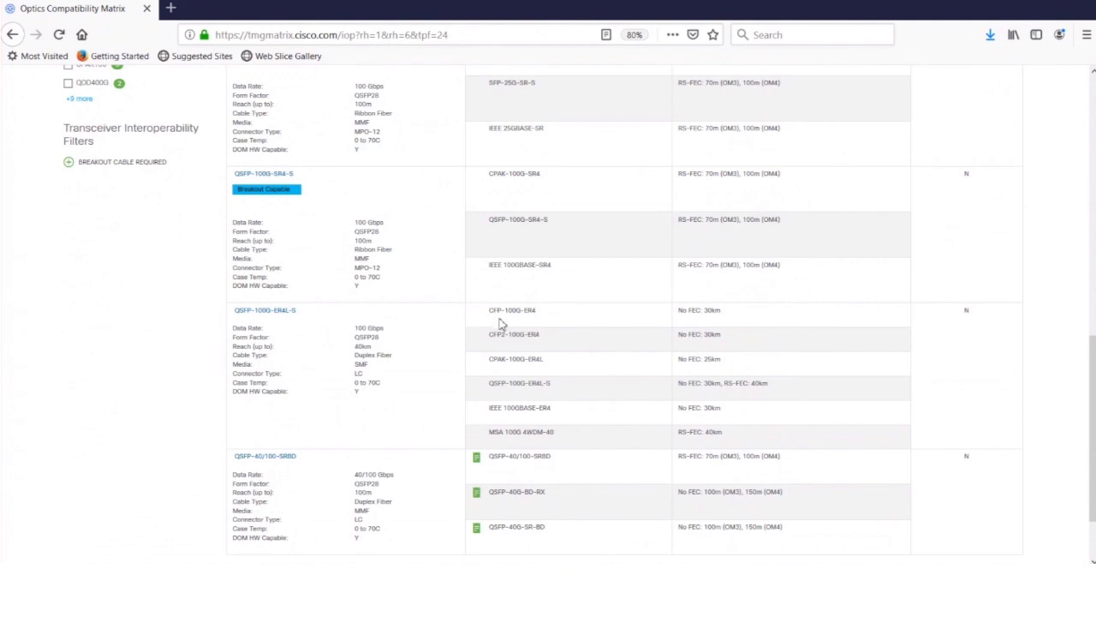
pyautogui.moveTo(511, 384)
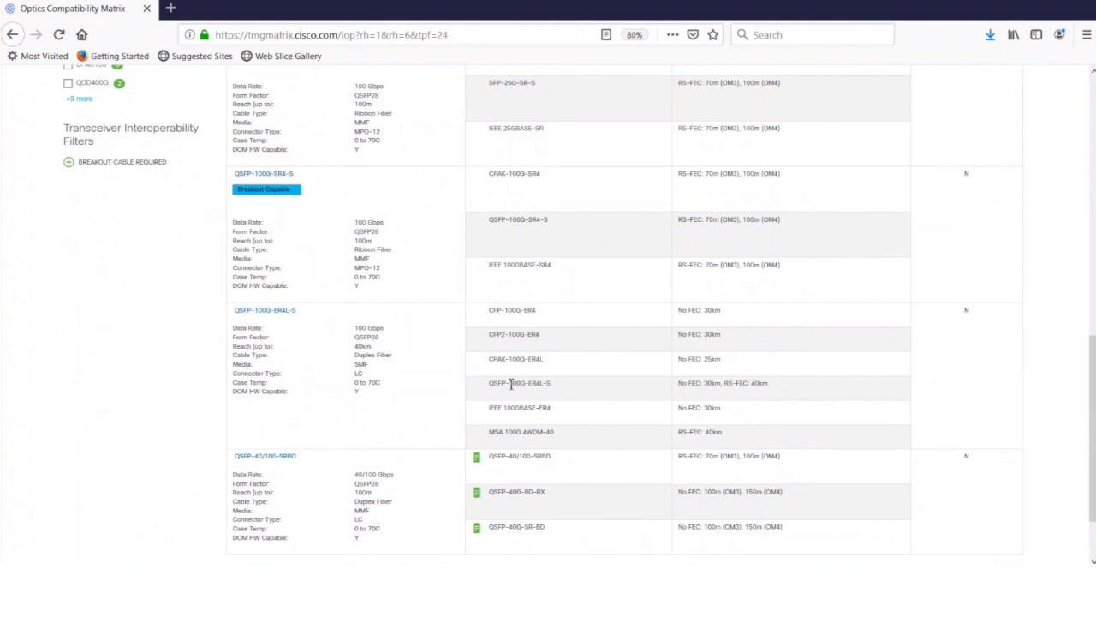
pyautogui.moveTo(510, 375)
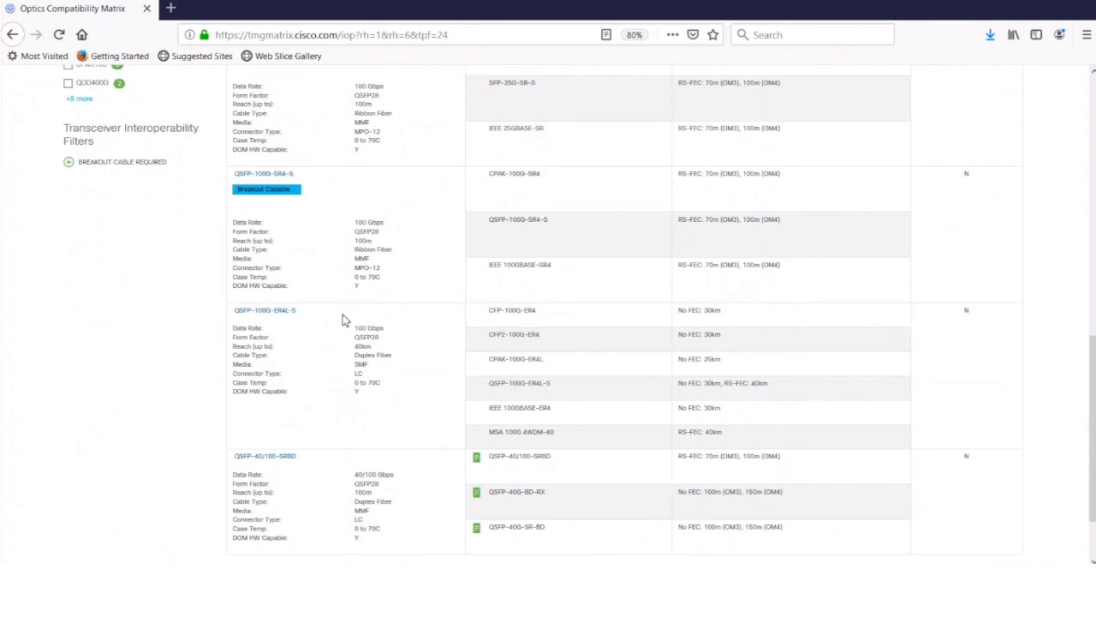
pyautogui.moveTo(509, 328)
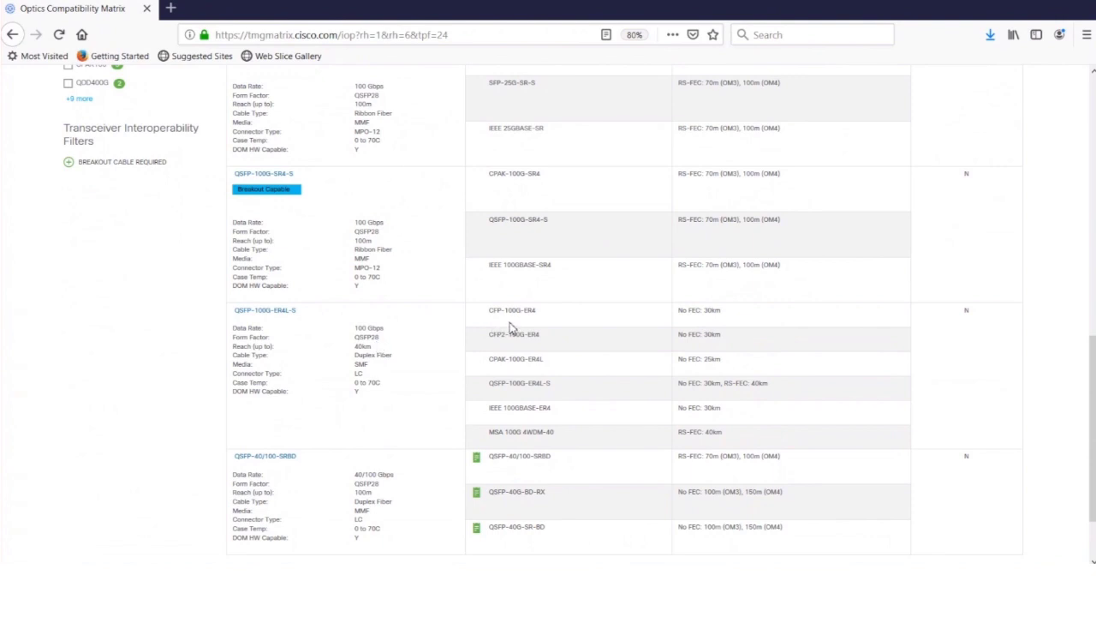
pyautogui.moveTo(511, 379)
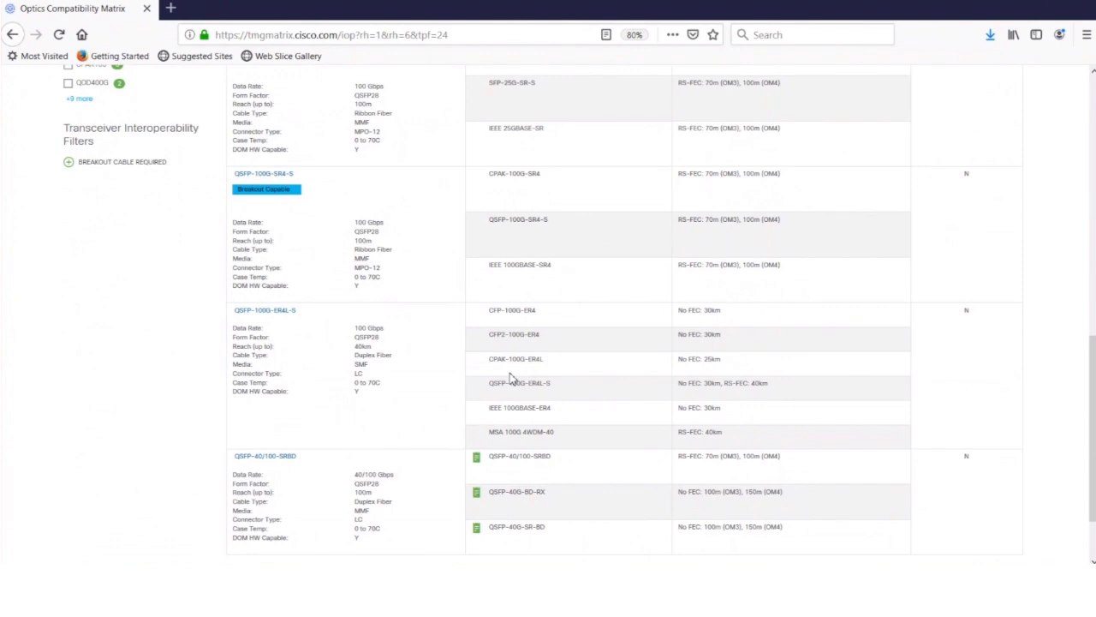
pyautogui.moveTo(541, 378)
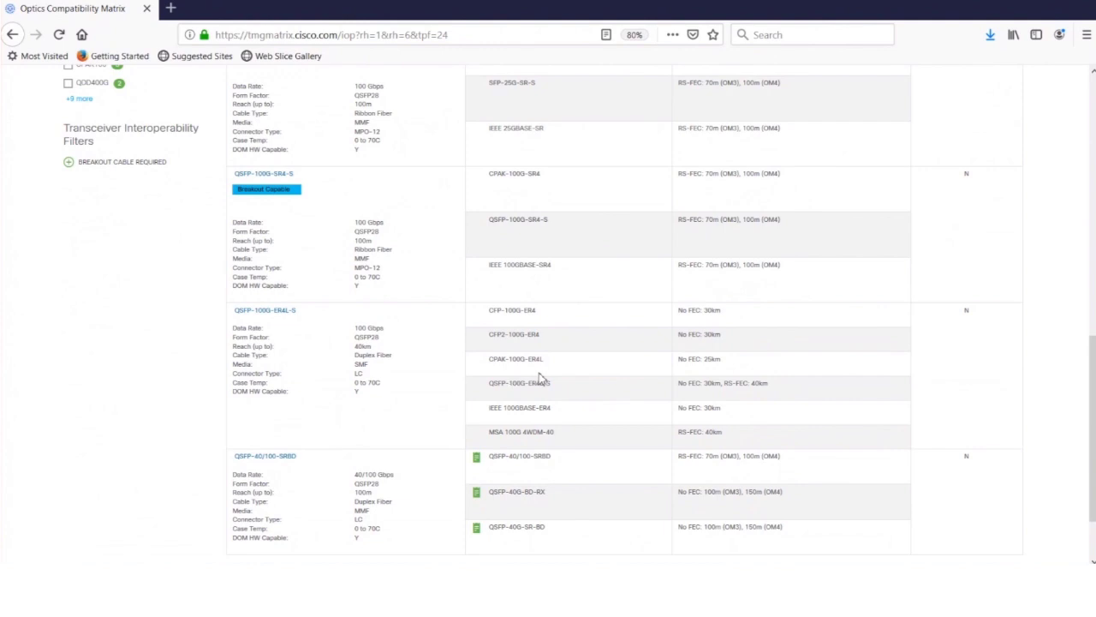
pyautogui.moveTo(739, 422)
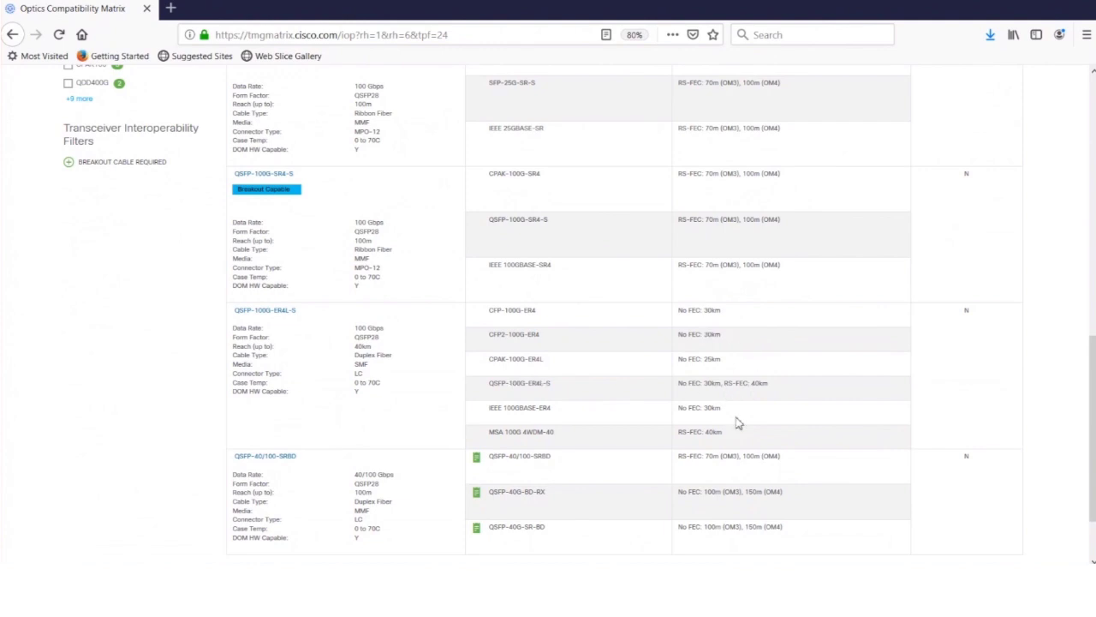
pyautogui.moveTo(721, 347)
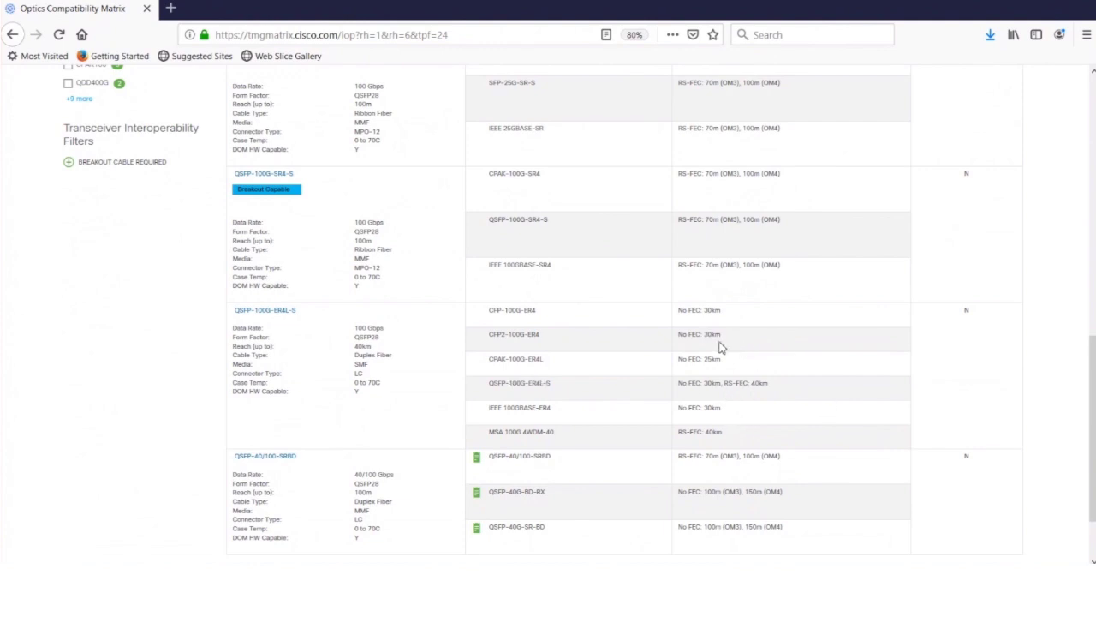
pyautogui.moveTo(451, 370)
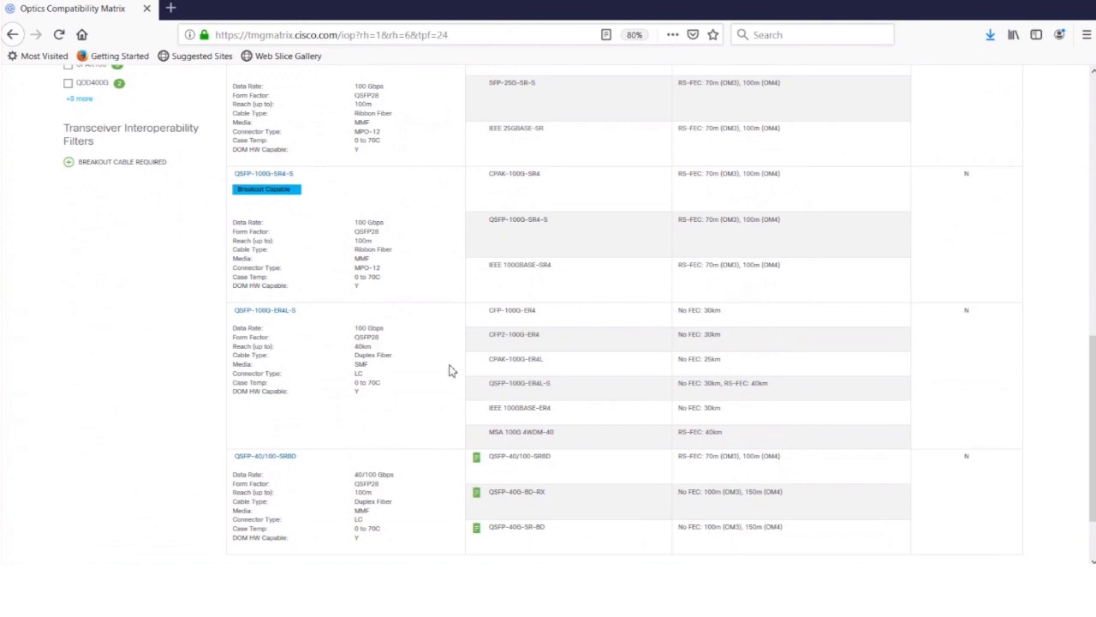
pyautogui.moveTo(292, 335)
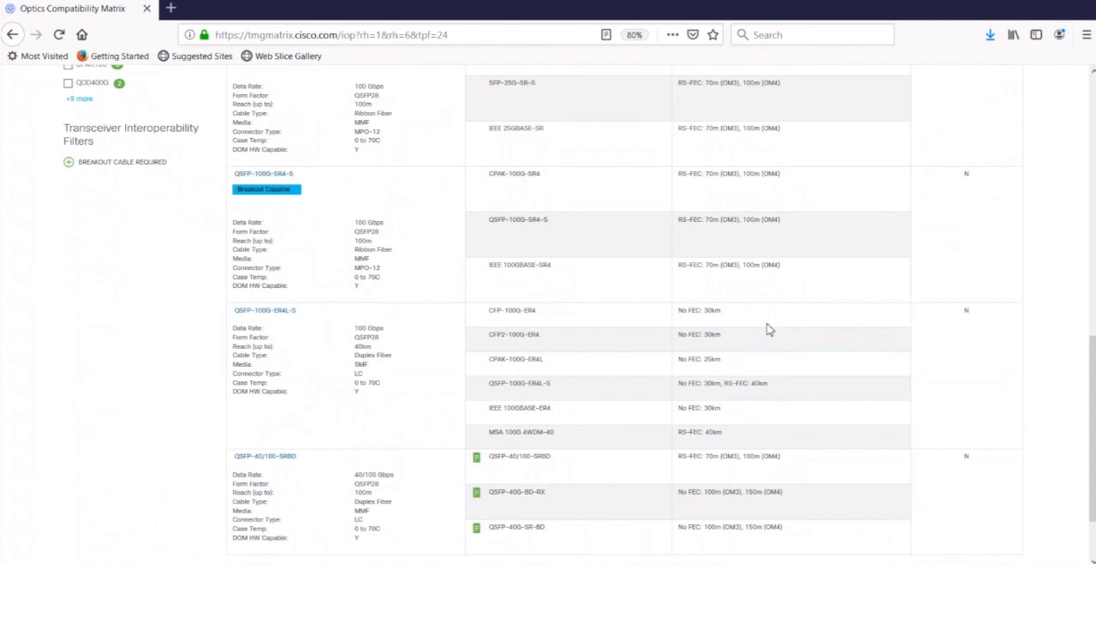
pyautogui.moveTo(778, 382)
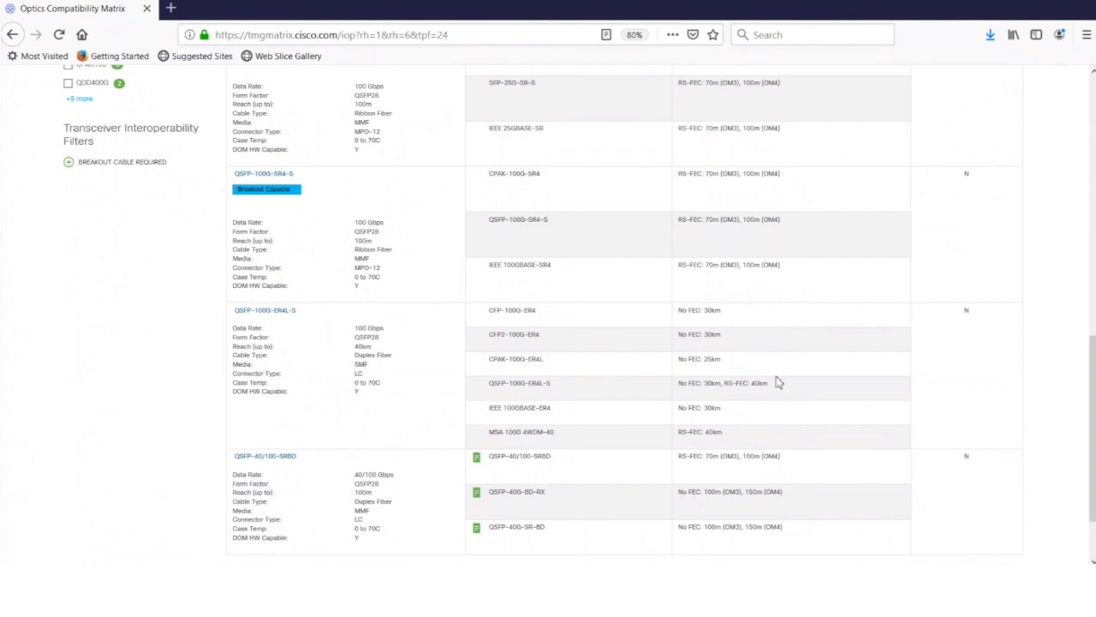
pyautogui.moveTo(744, 372)
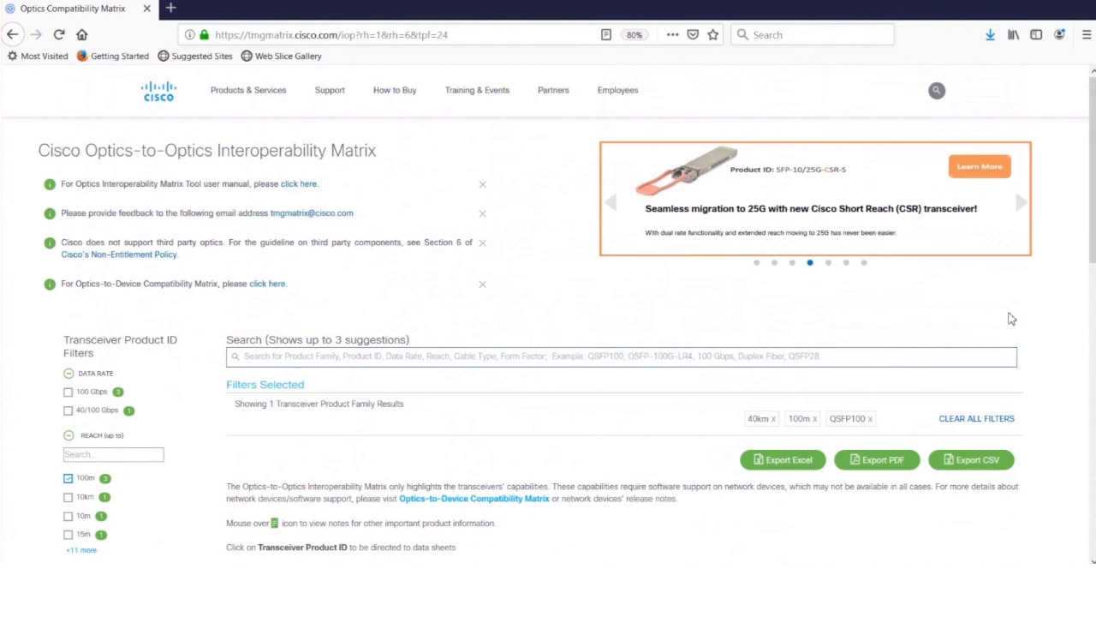
pyautogui.moveTo(299, 183)
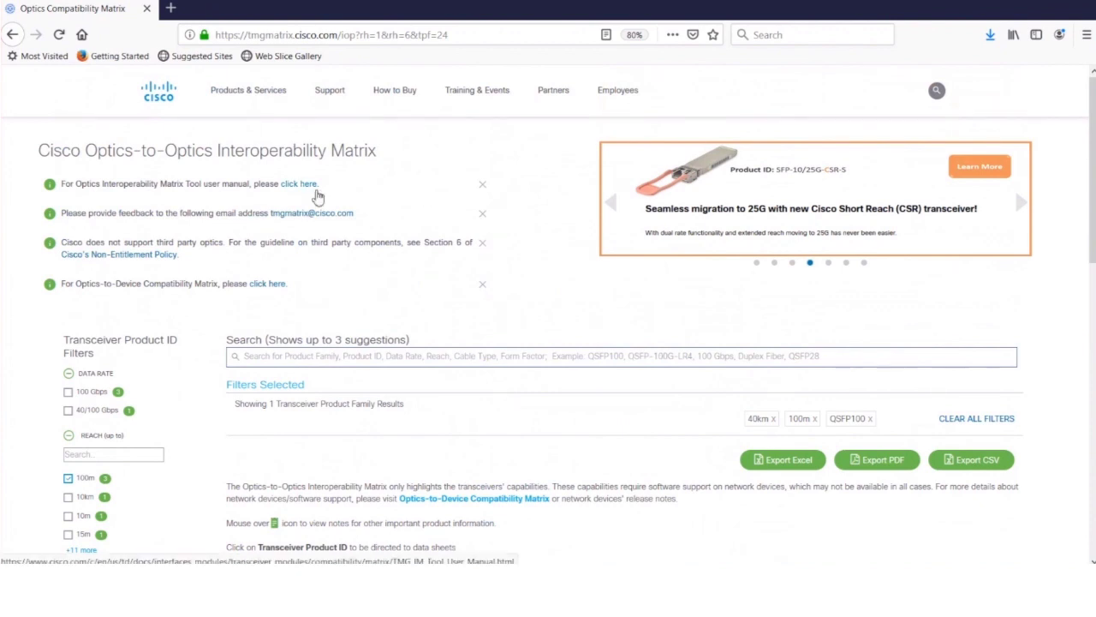